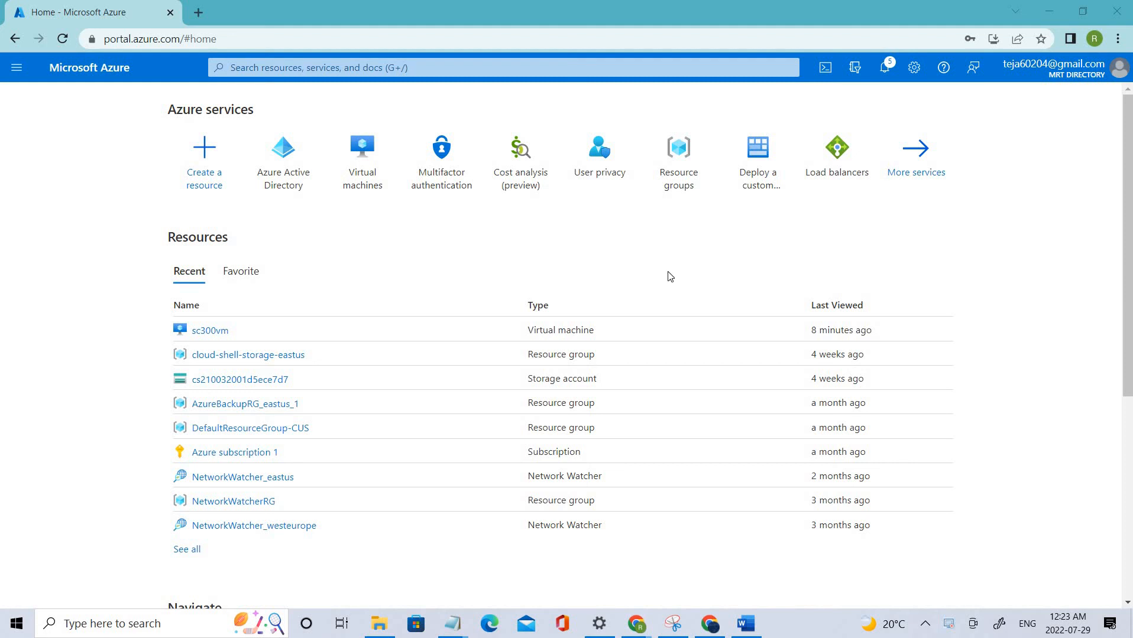
mouse_move(657, 274)
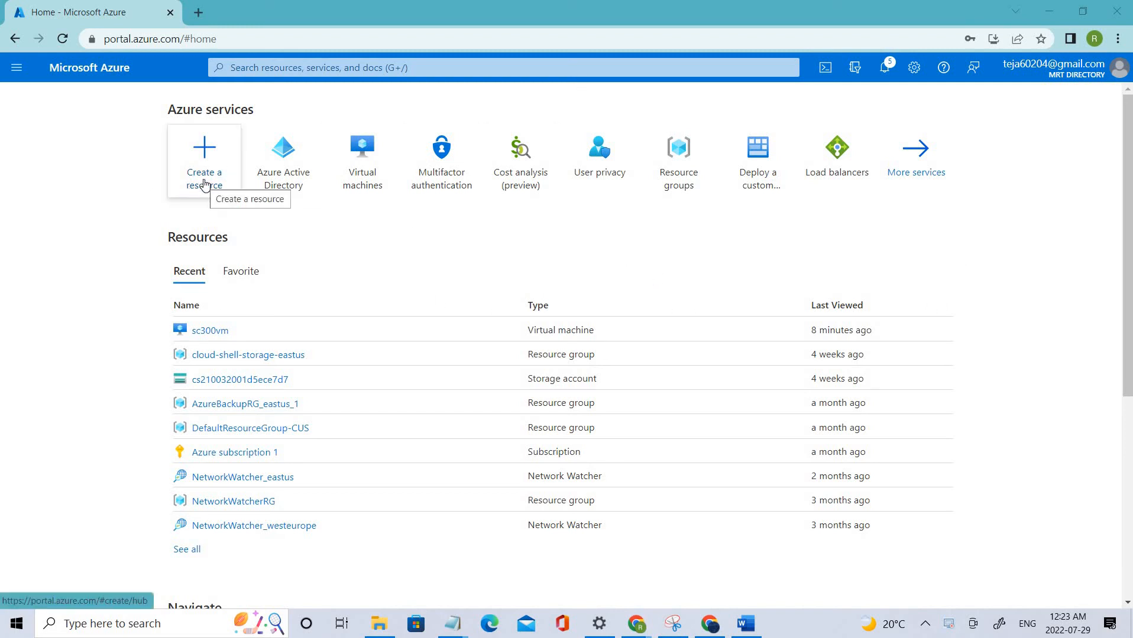
From Create a resource, search the Marketplace for 'ubuntu'.
left_click(204, 157)
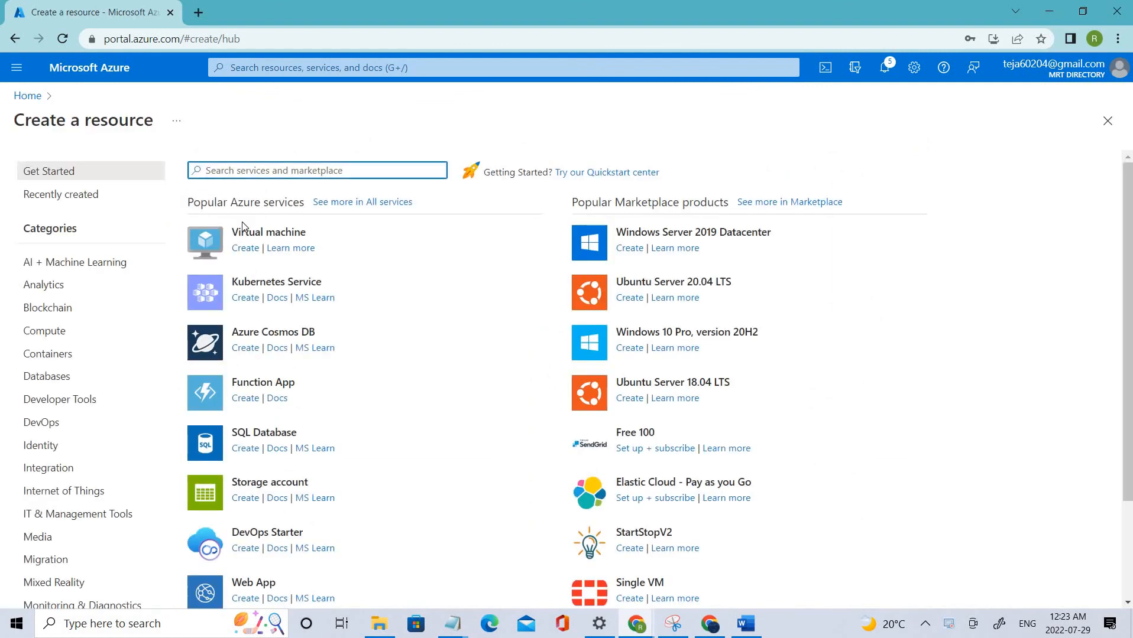
left_click(316, 169)
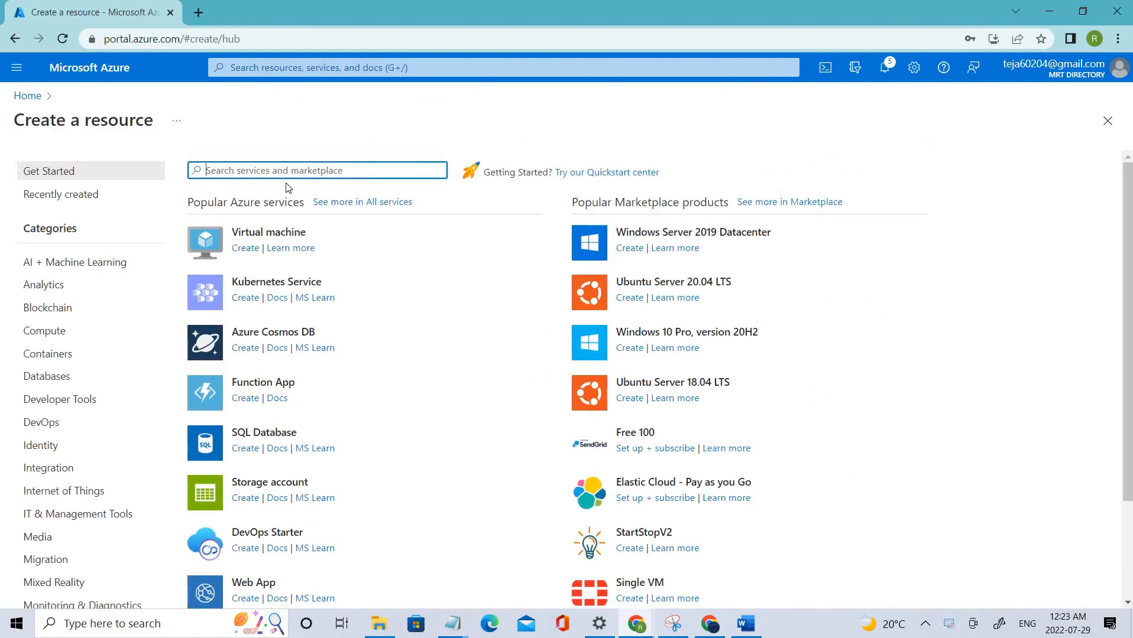
type("ubunt")
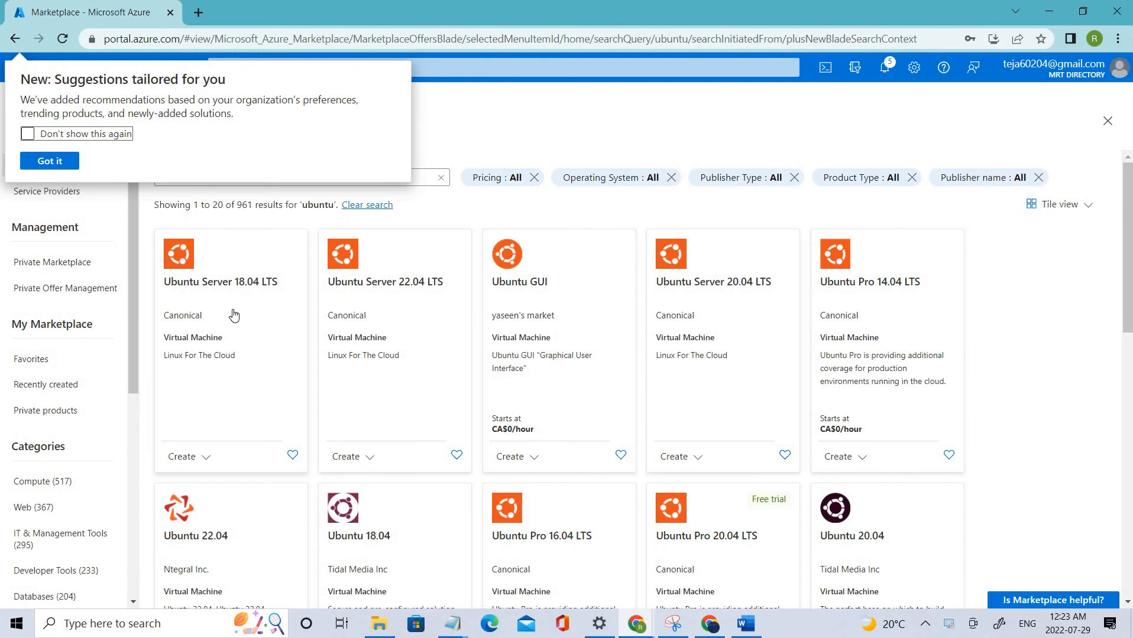
Open the Ubuntu Server 18.04 LTS offer and start creating a virtual machine from it.
left_click(221, 281)
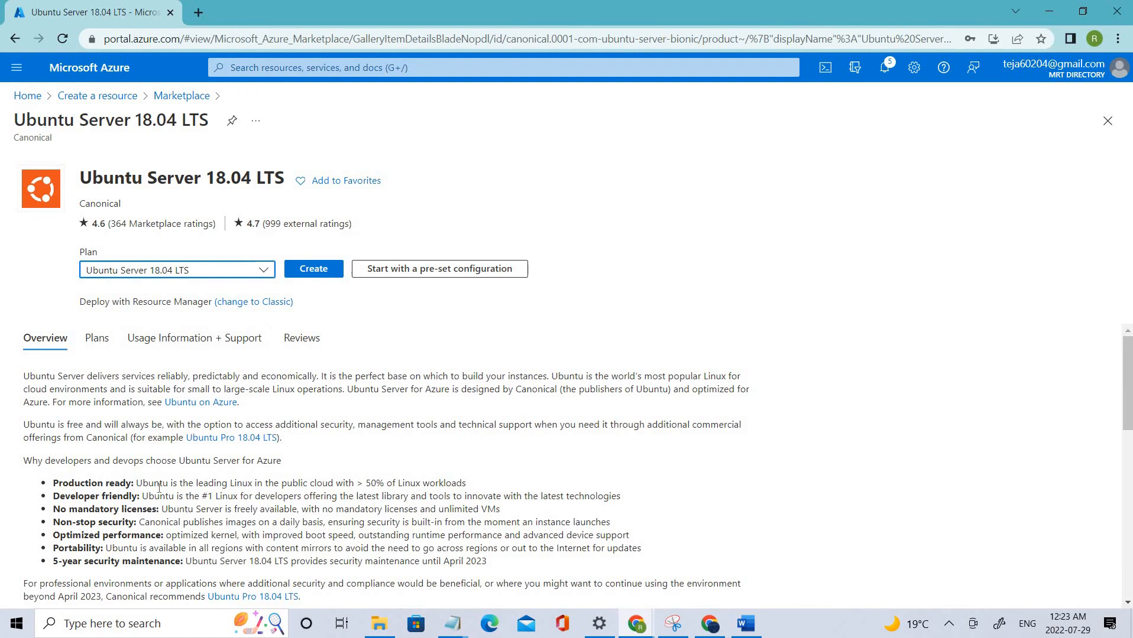
scroll("down", 3)
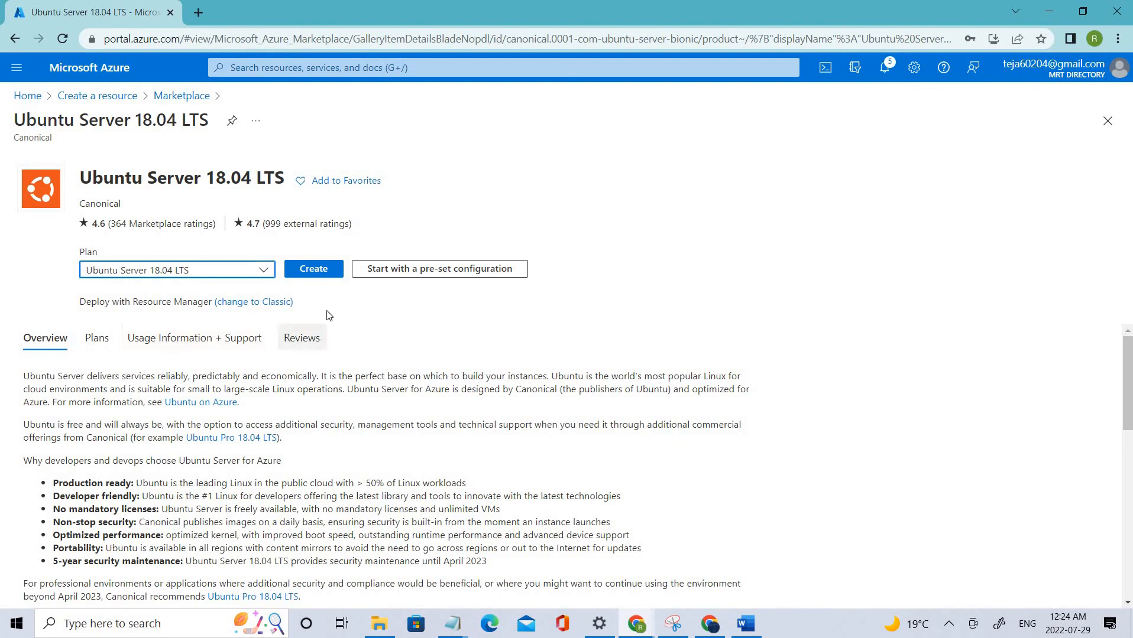
mouse_move(314, 268)
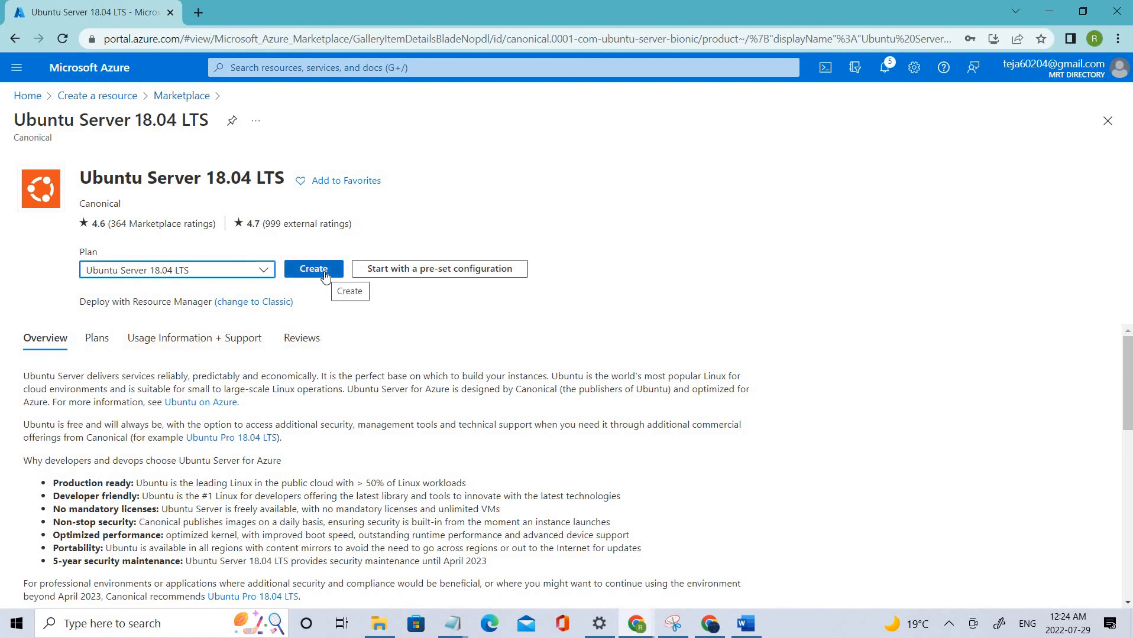
left_click(314, 273)
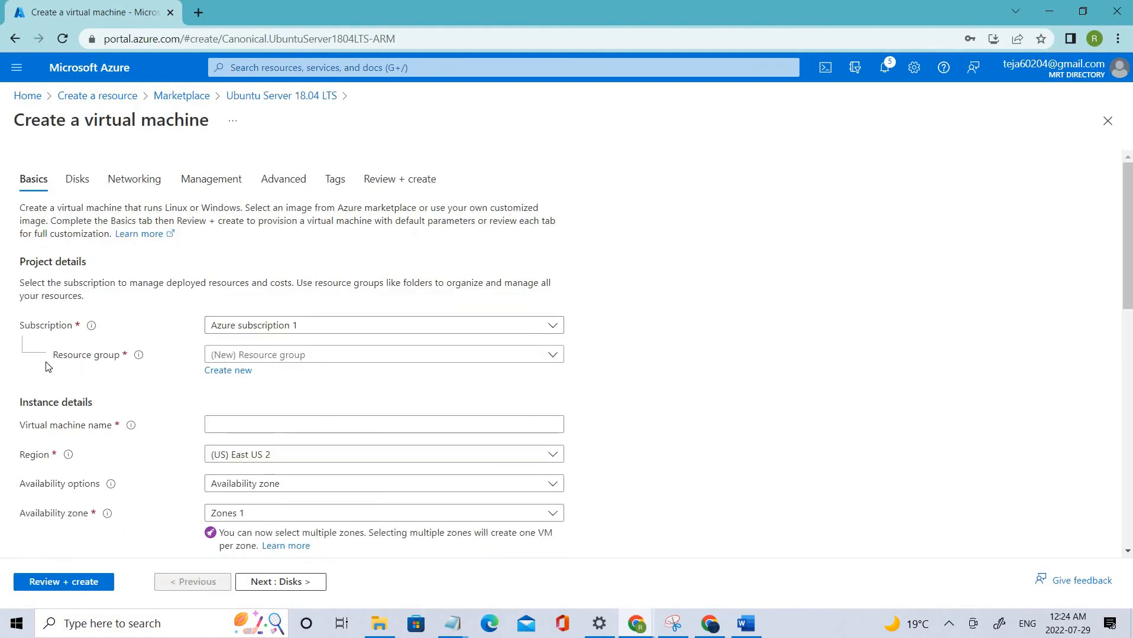
Set resource group sc300vm_group and virtual machine name Ubuntusc300 on the Basics step.
left_click(384, 355)
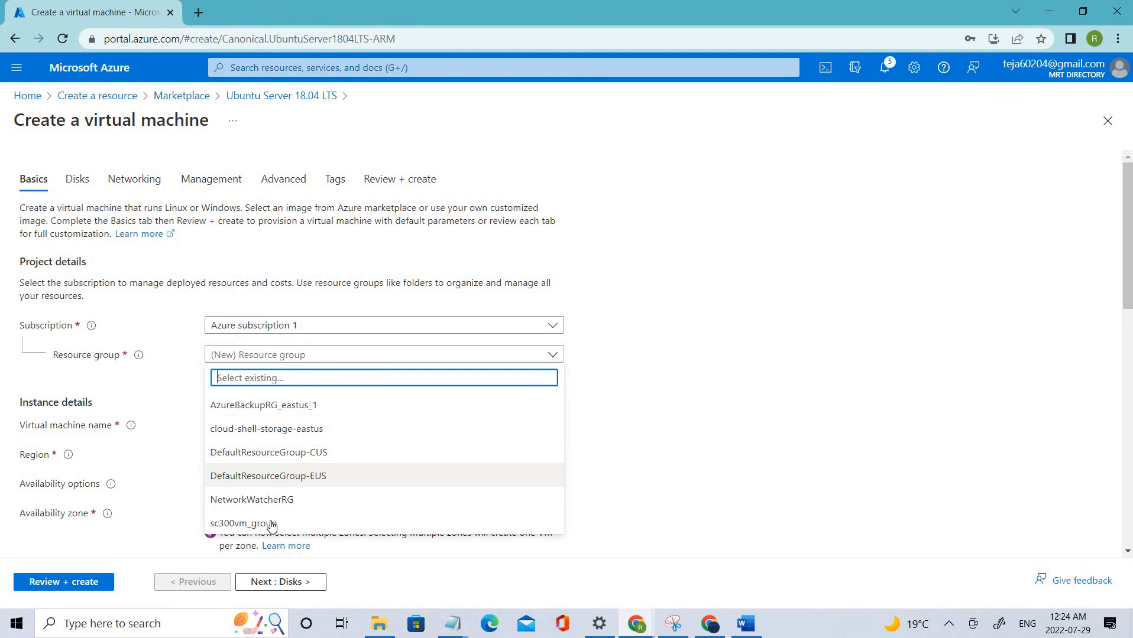
left_click(244, 523)
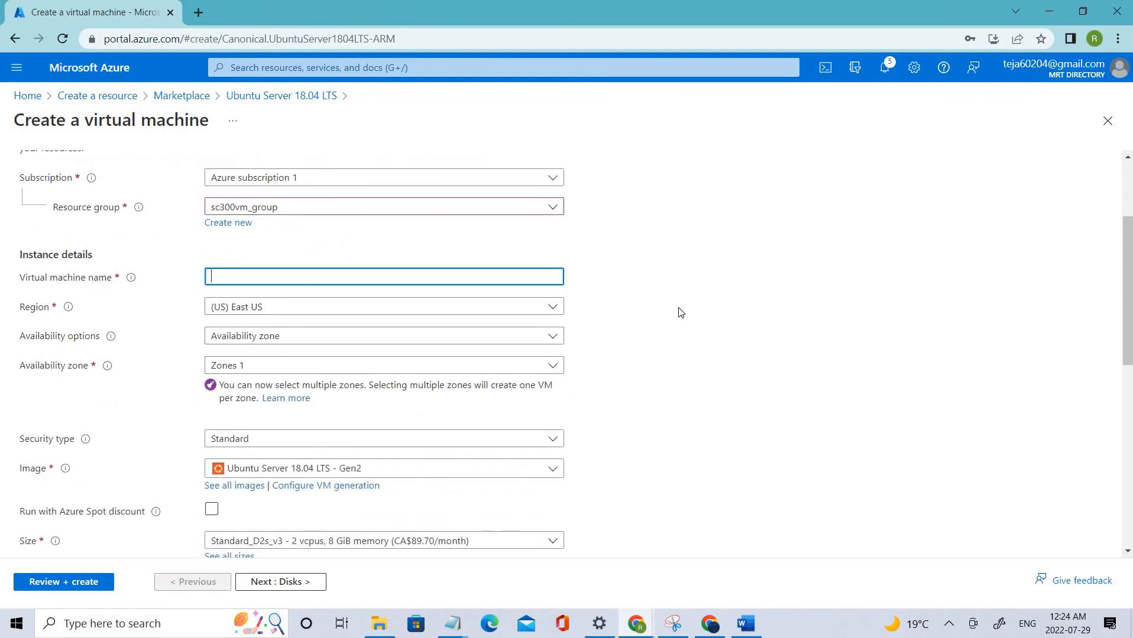
type("Ubu")
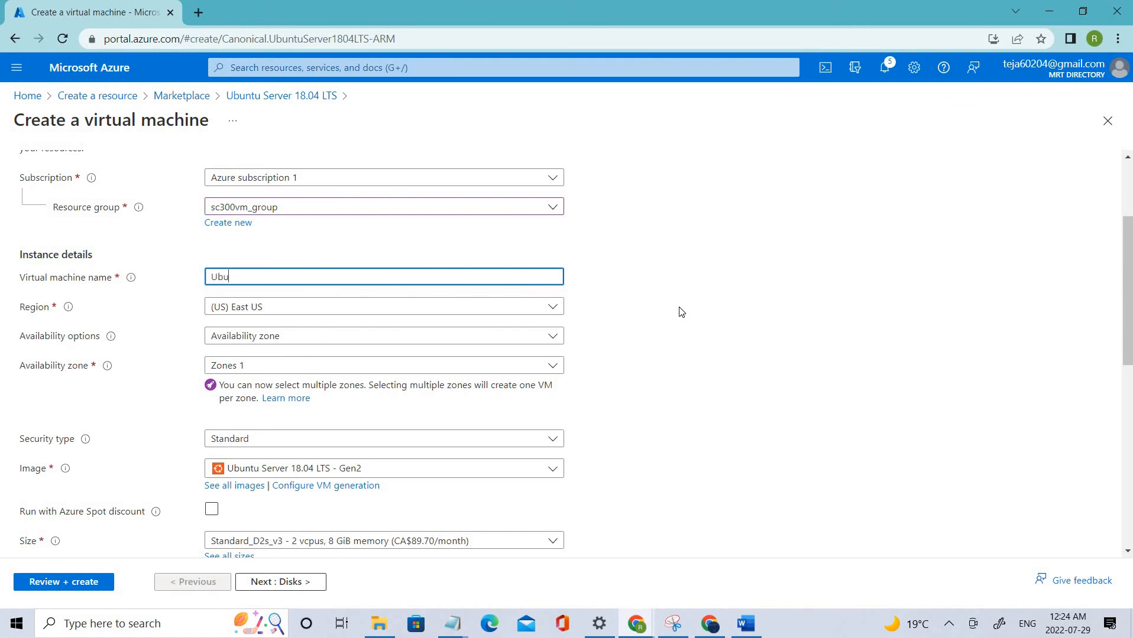
type("ntusc")
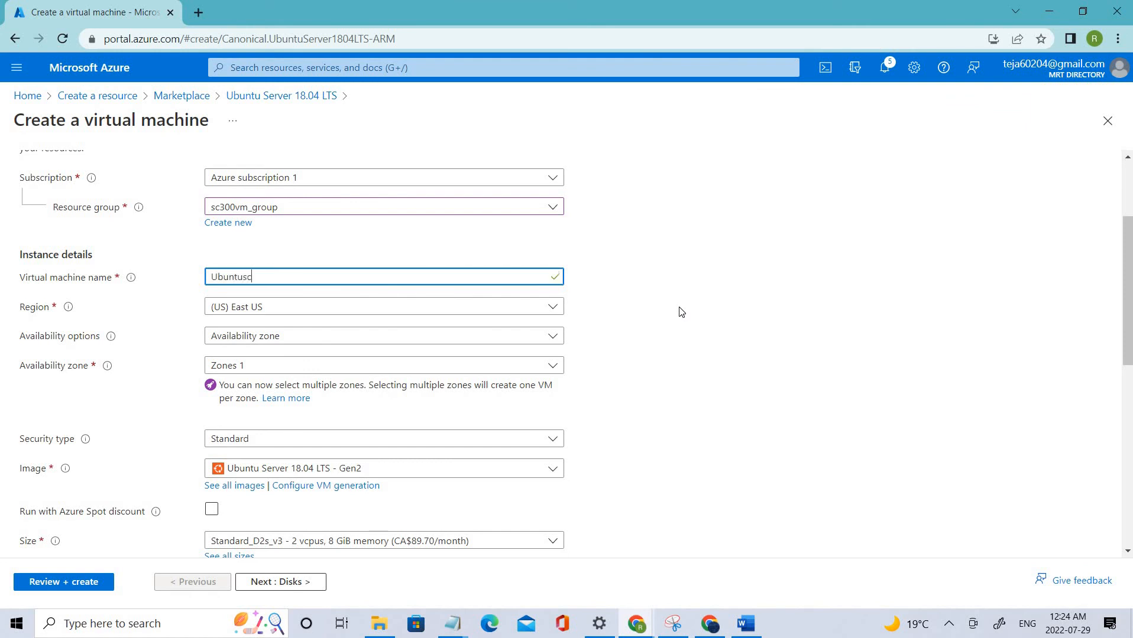
type("300")
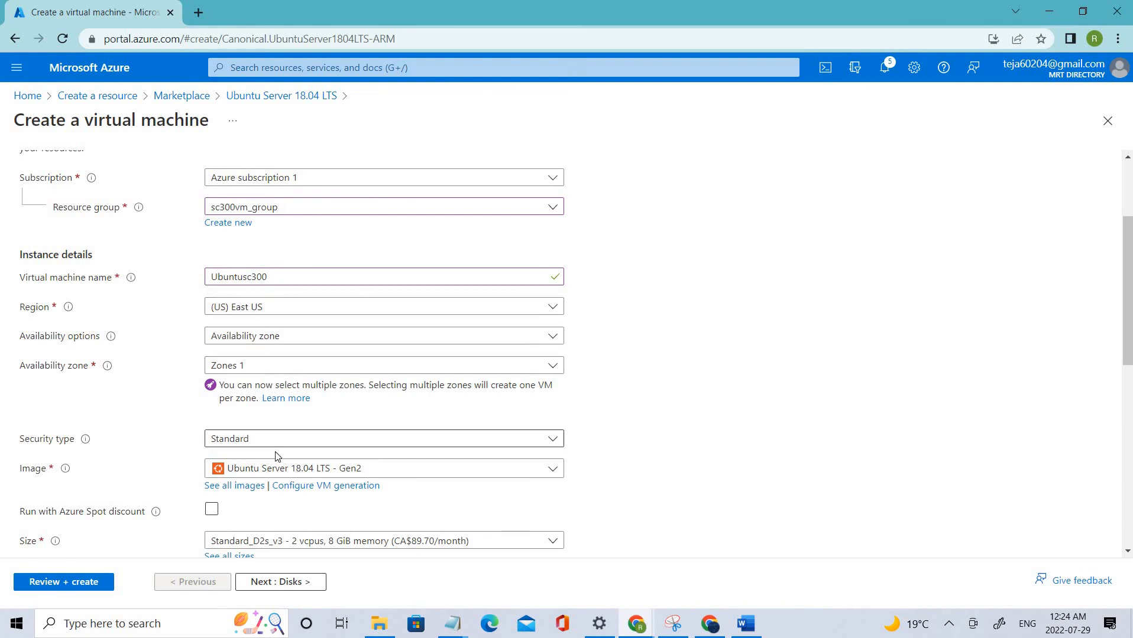
scroll("down", 3)
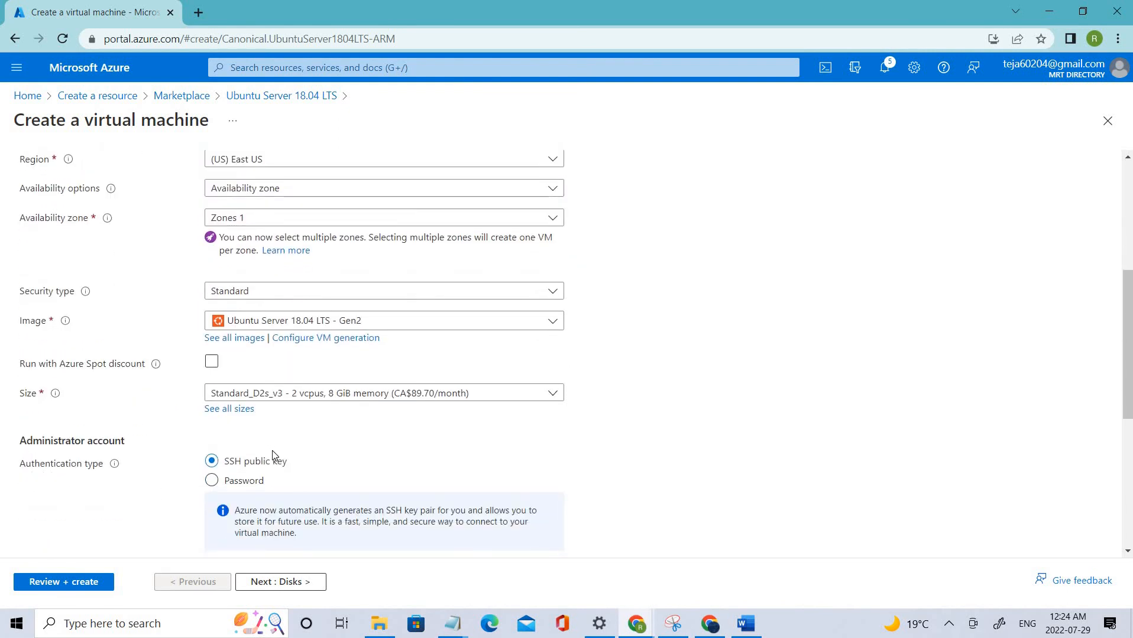
scroll("down", 3)
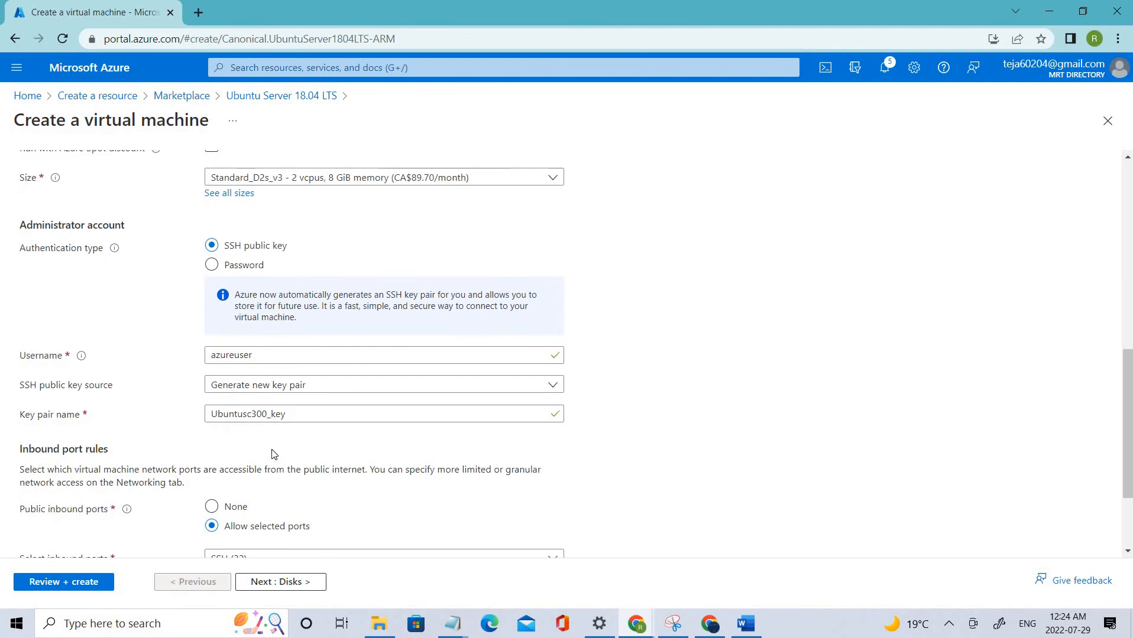
scroll("down", 3)
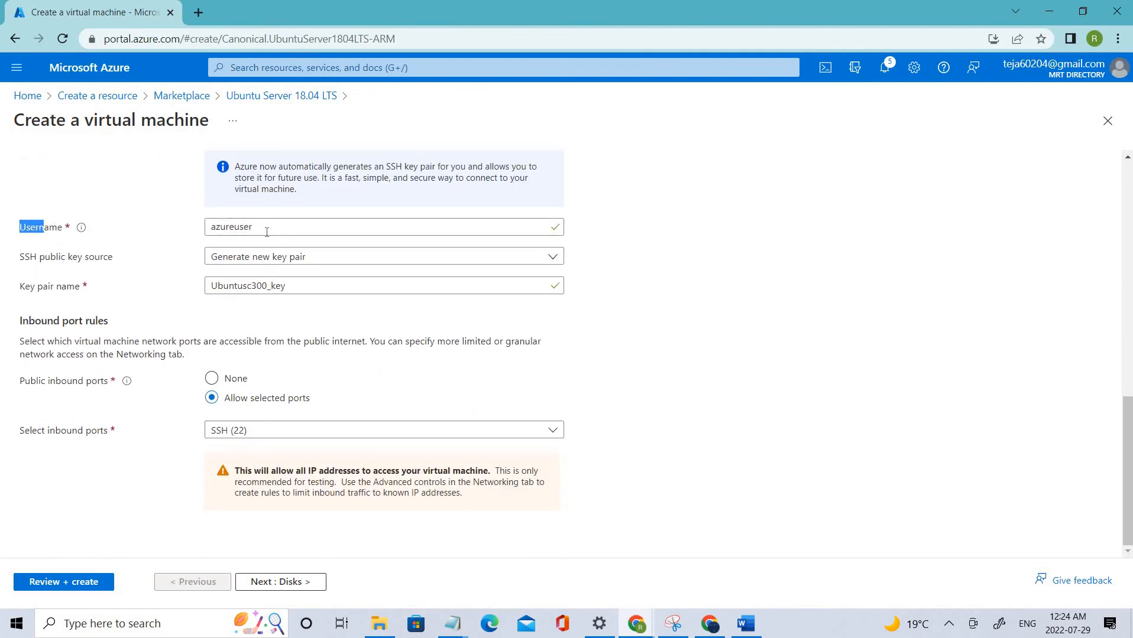
mouse_move(554, 366)
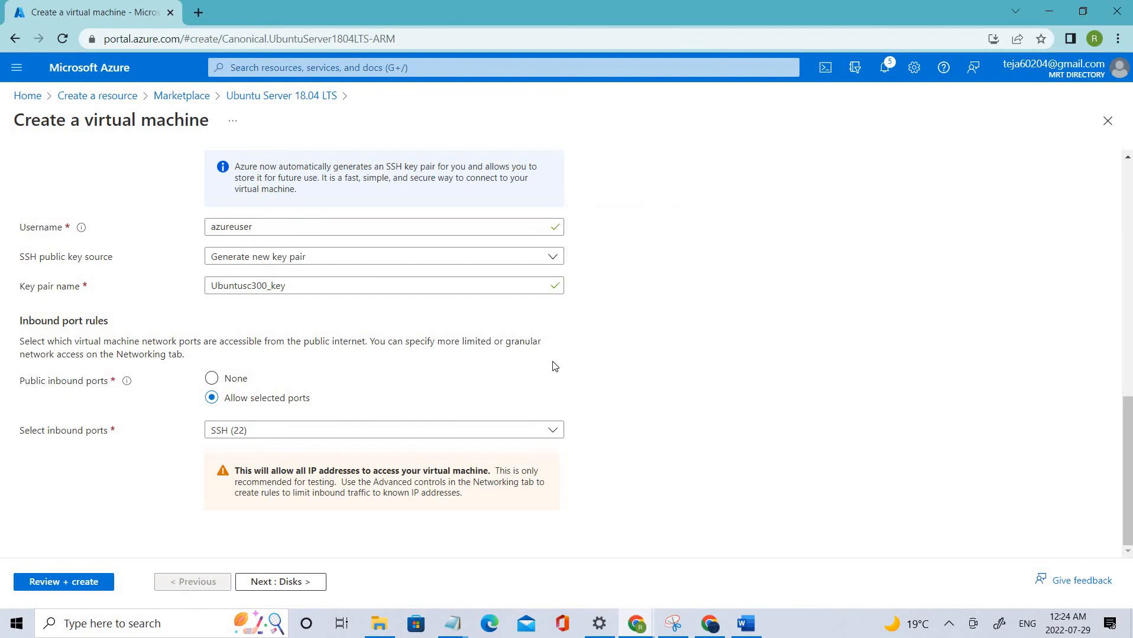
Switch to password authentication with administrator username admin12 and a confirmed password.
left_click(212, 358)
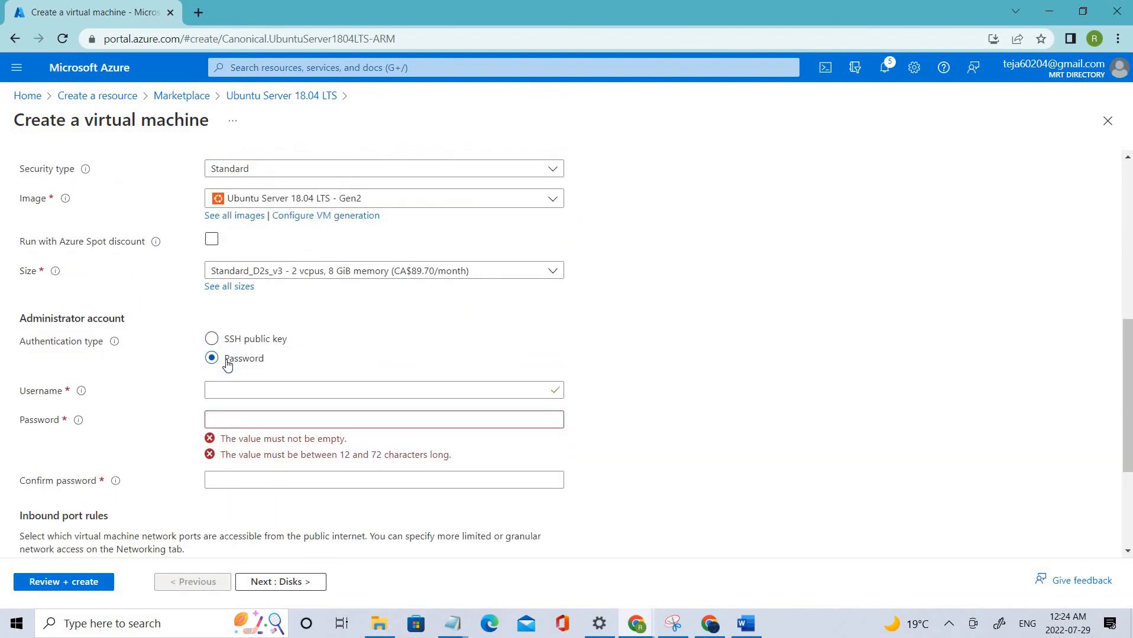
left_click(384, 390)
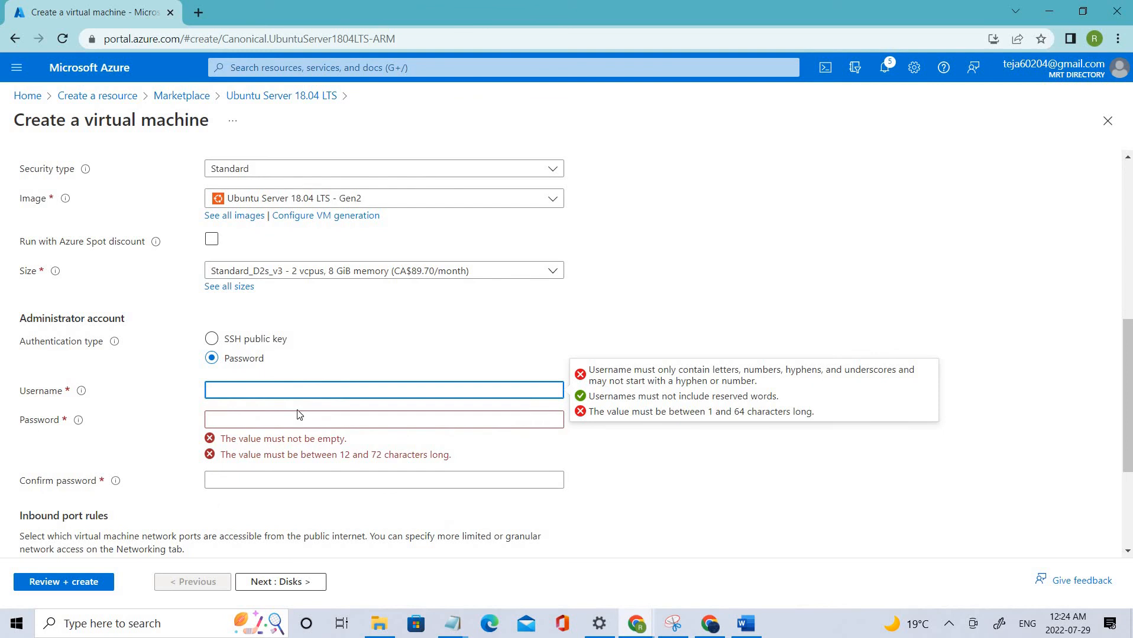
type("admin12")
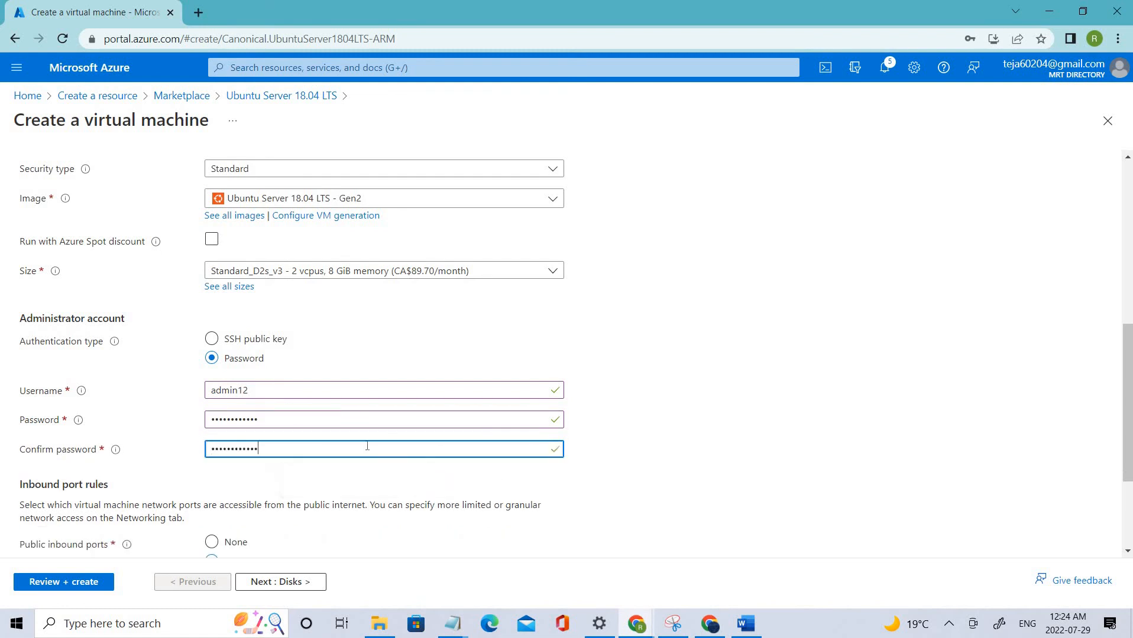
scroll("up", 3)
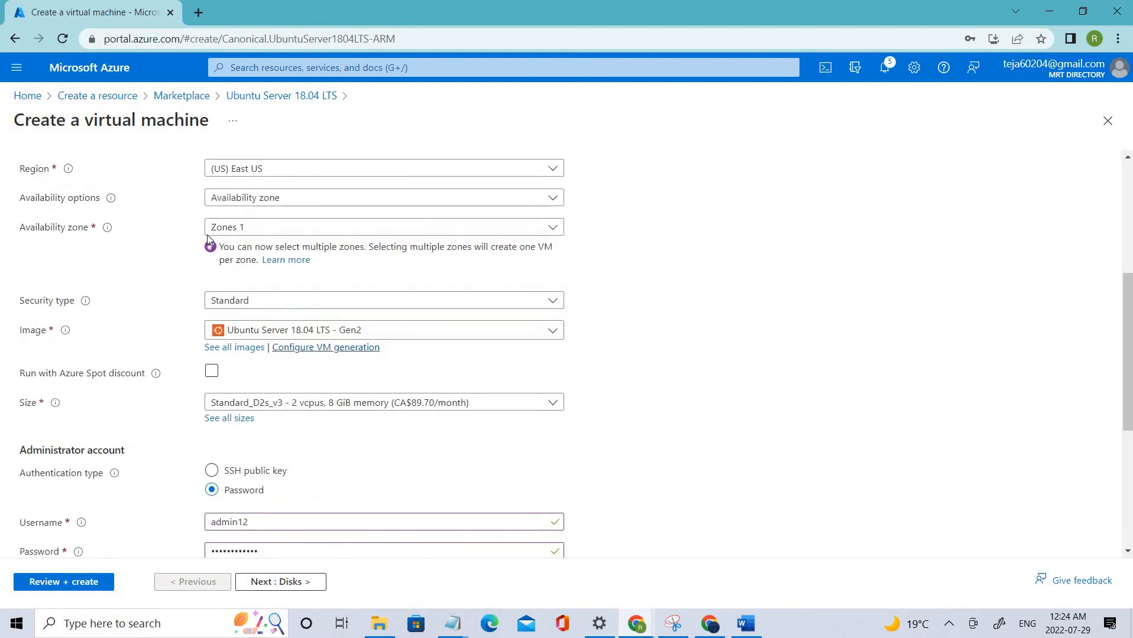
scroll("up", 3)
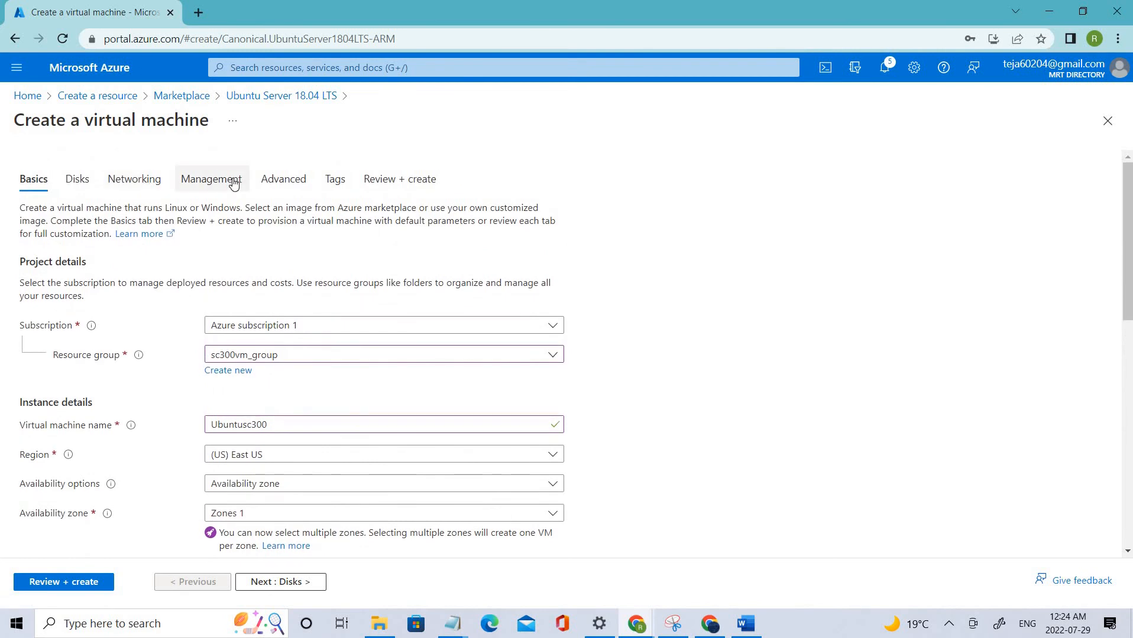
On the Management tab, check 'Enable system assigned managed identity'.
left_click(211, 179)
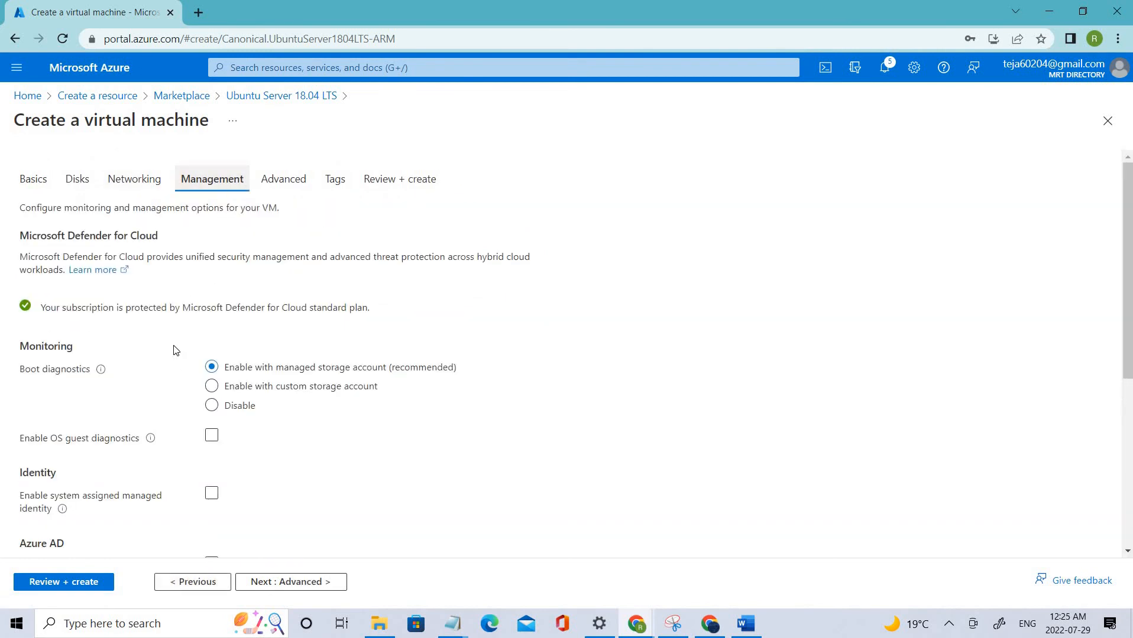
scroll("down", 3)
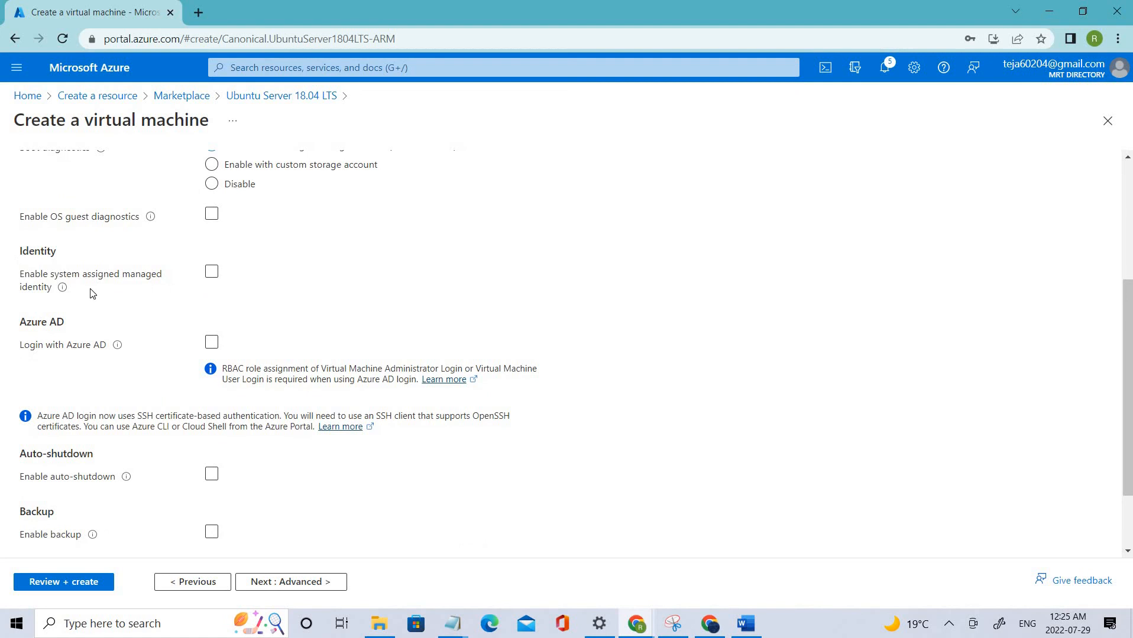
left_click(211, 271)
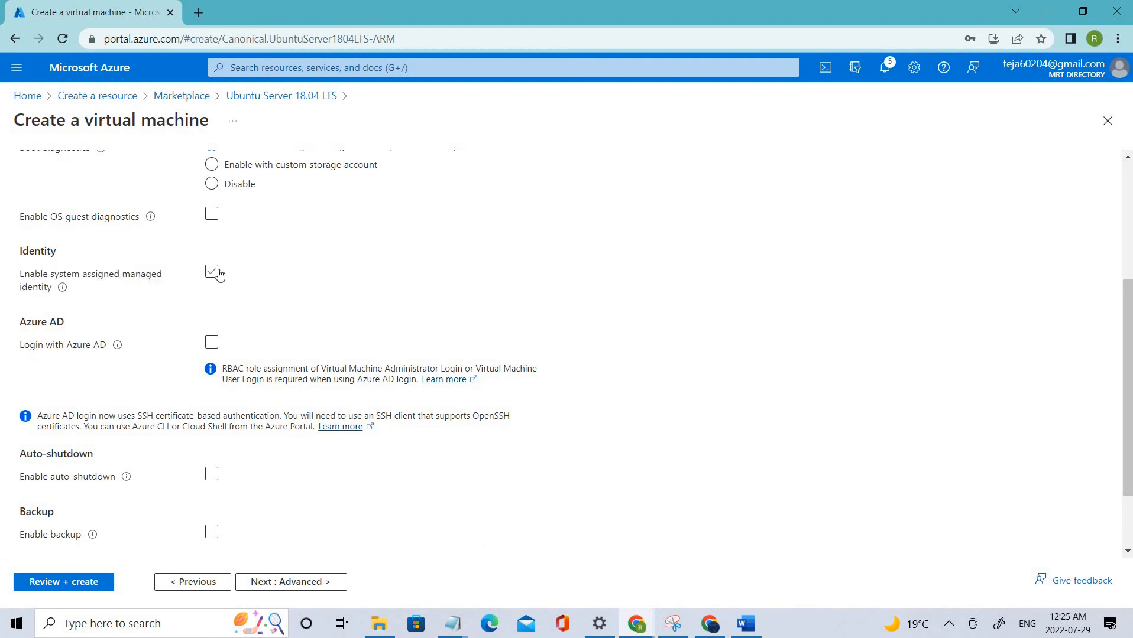
scroll("down", 3)
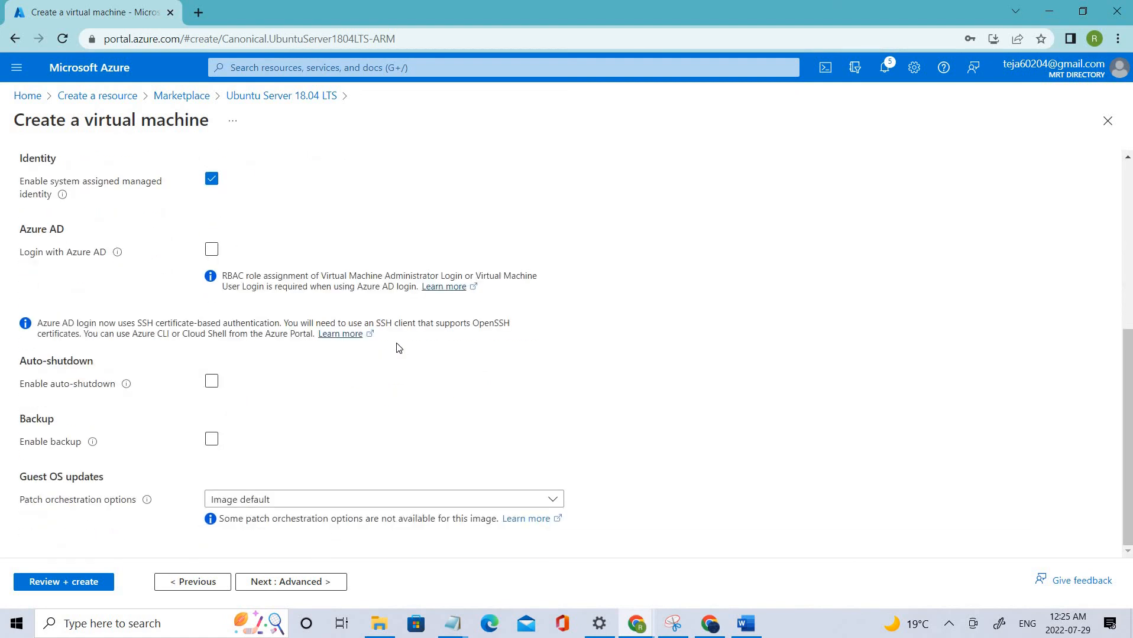
Run Review + create, see validation fail, then go back through Management to Basics.
left_click(63, 582)
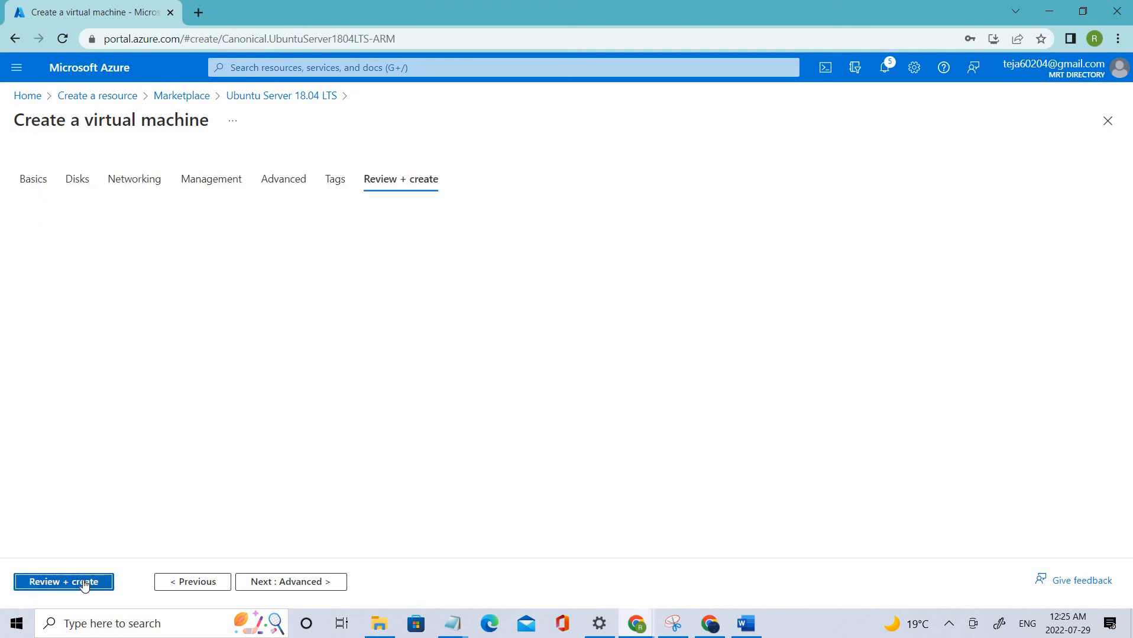
left_click(63, 581)
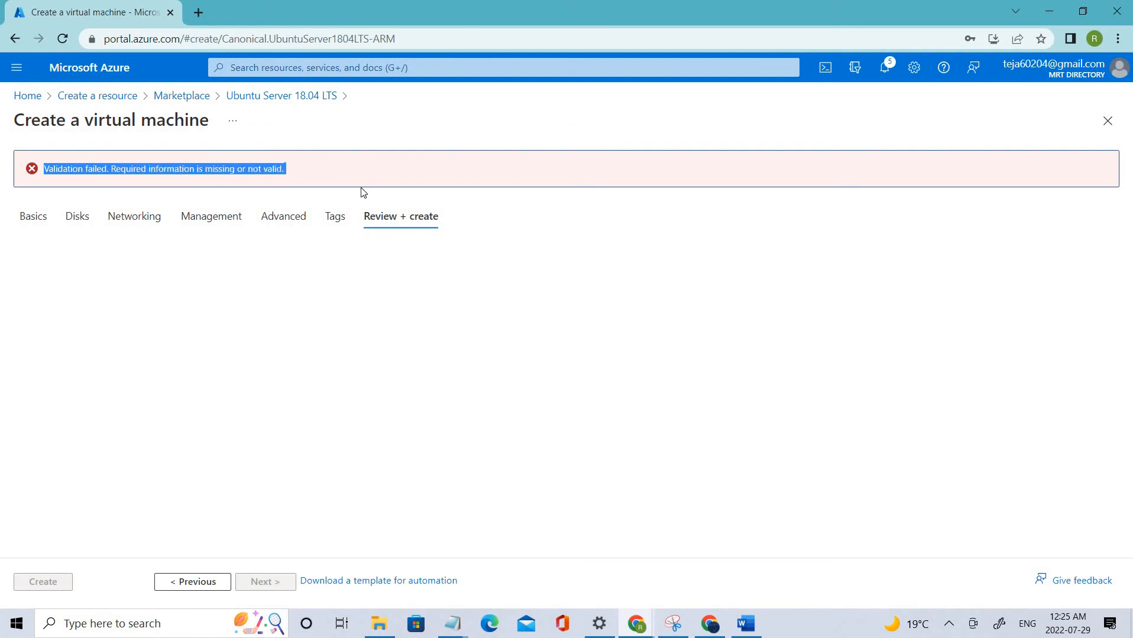
left_click(134, 215)
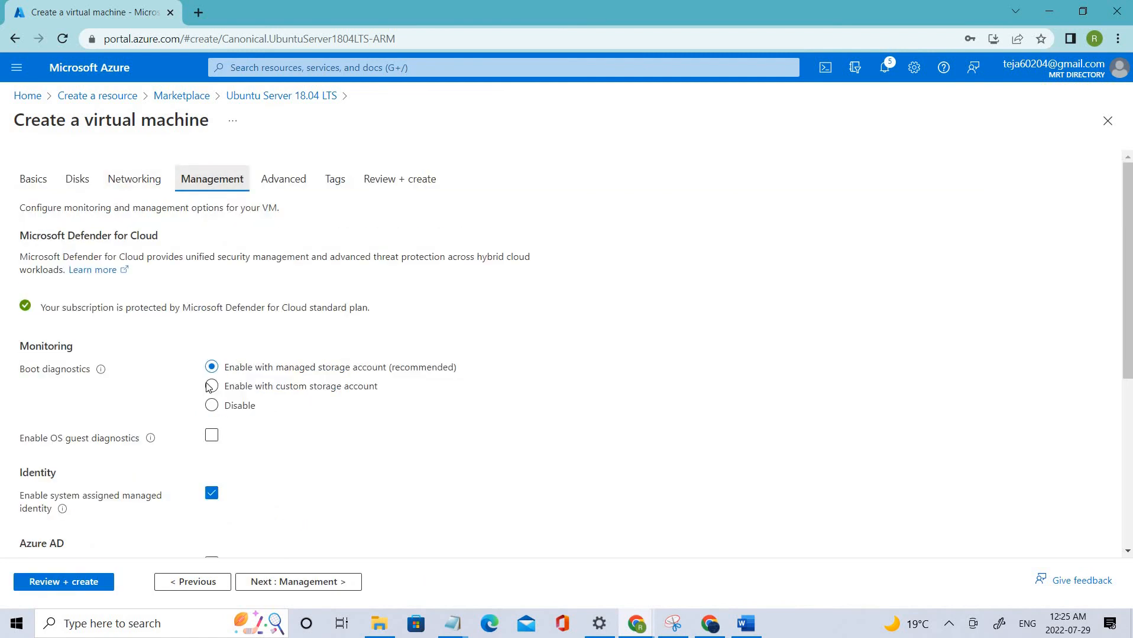
scroll("down", 3)
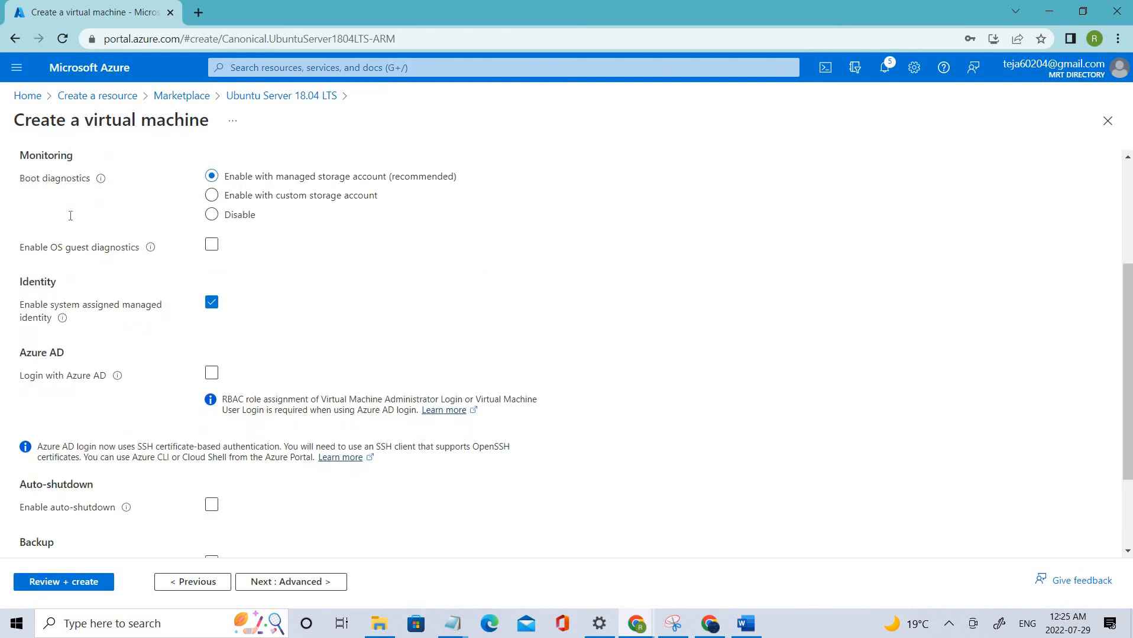
left_click(192, 581)
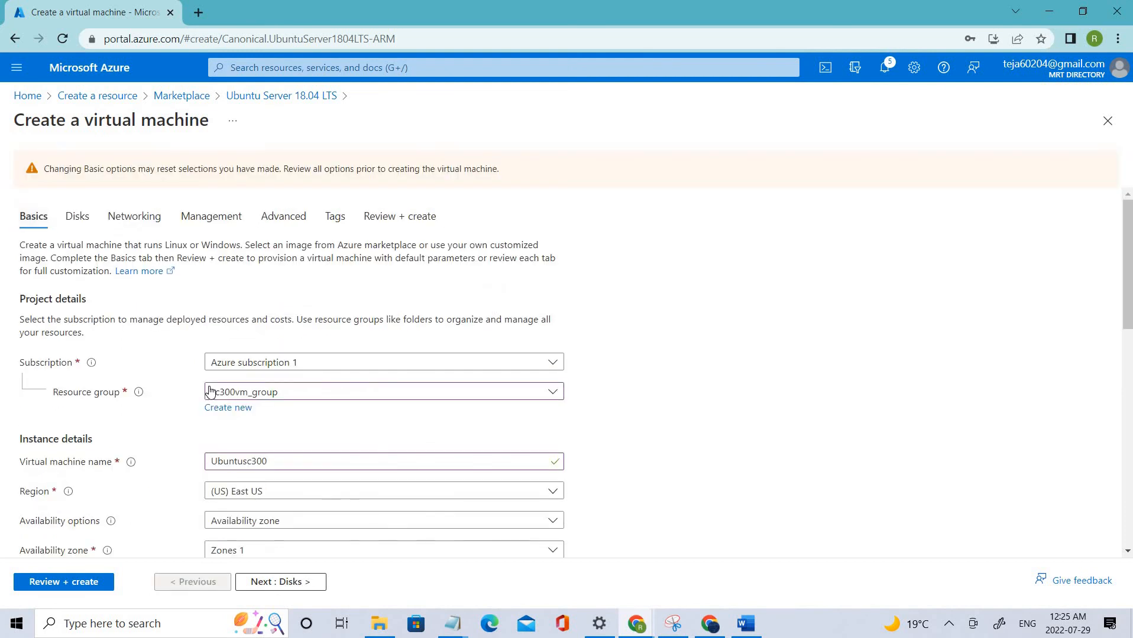
mouse_move(153, 213)
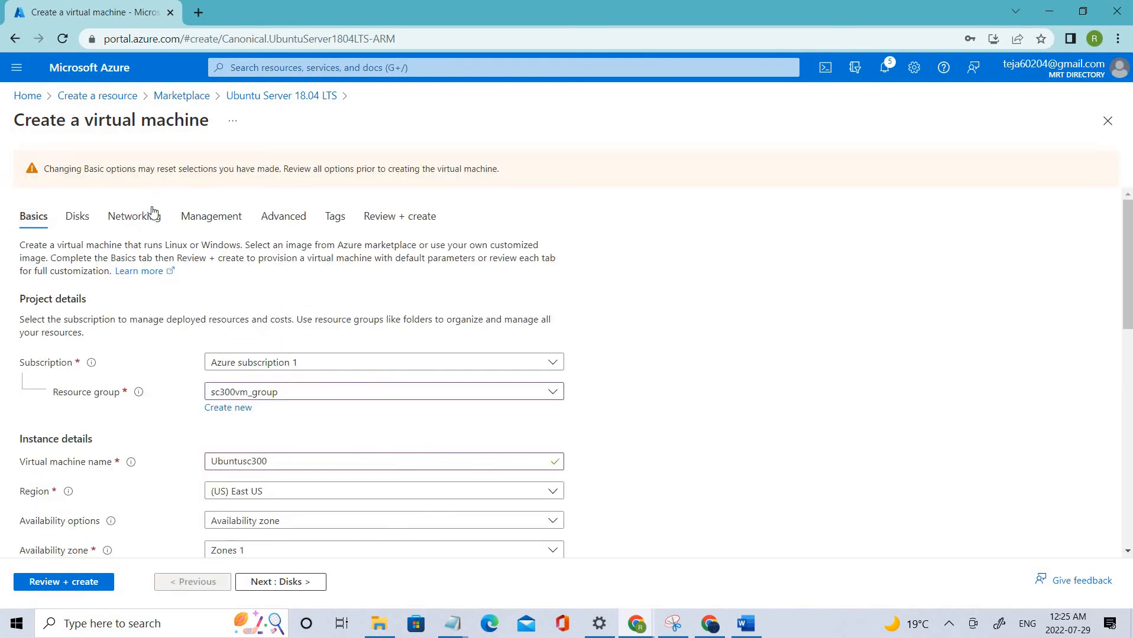
mouse_move(160, 296)
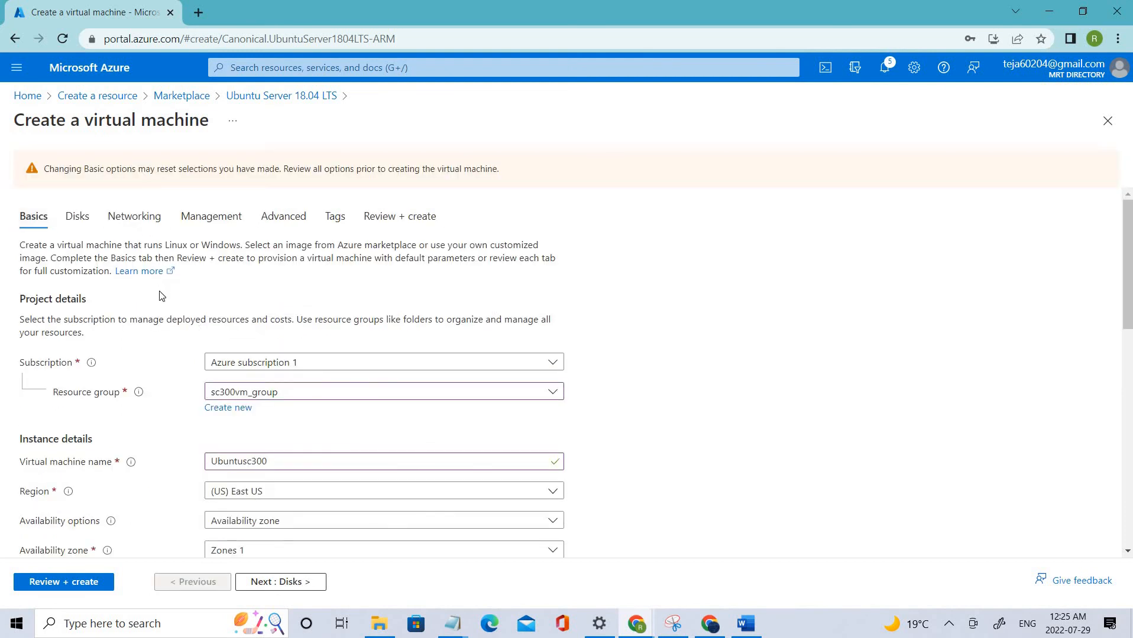
mouse_move(399, 215)
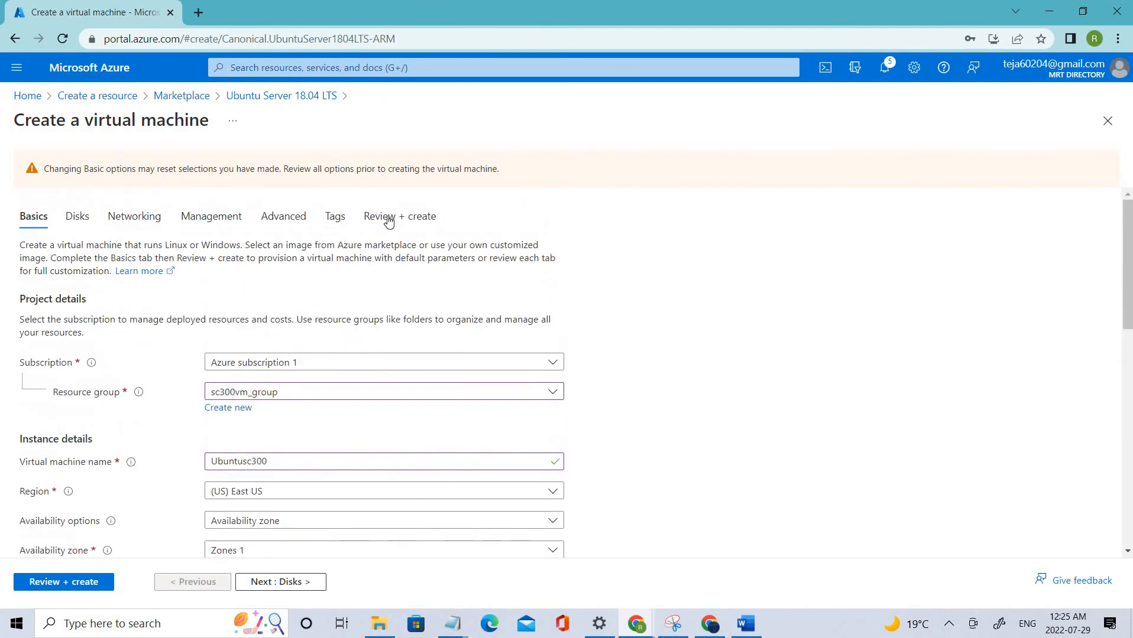
Rerun Review + create until 'Validation passed', then scroll through the disk and networking summary.
left_click(399, 215)
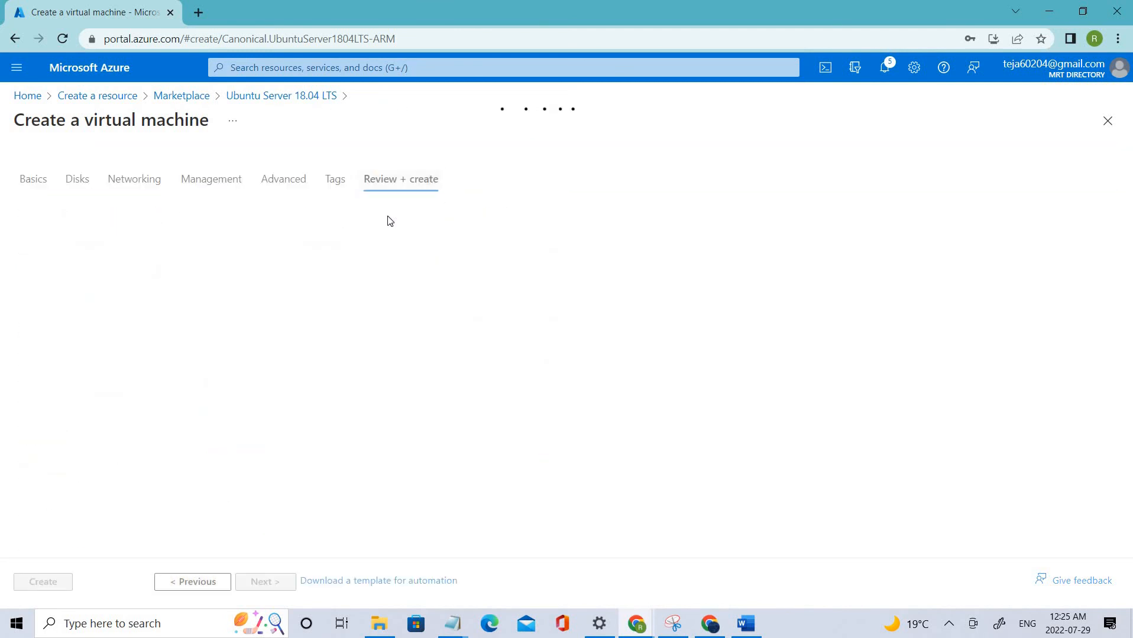
left_click(400, 179)
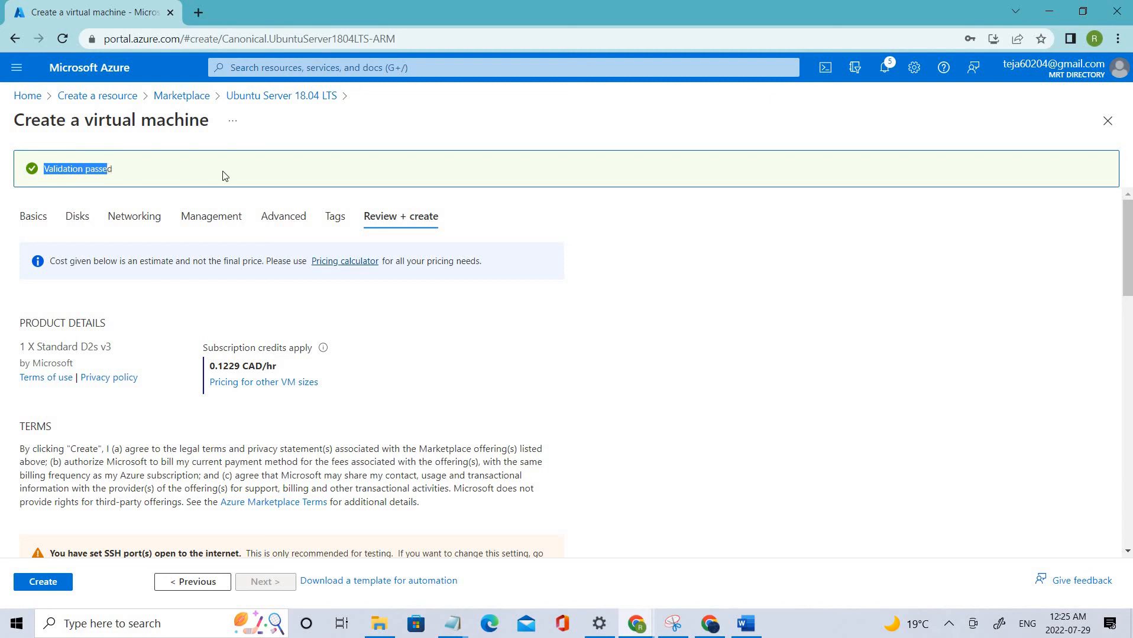
mouse_move(284, 180)
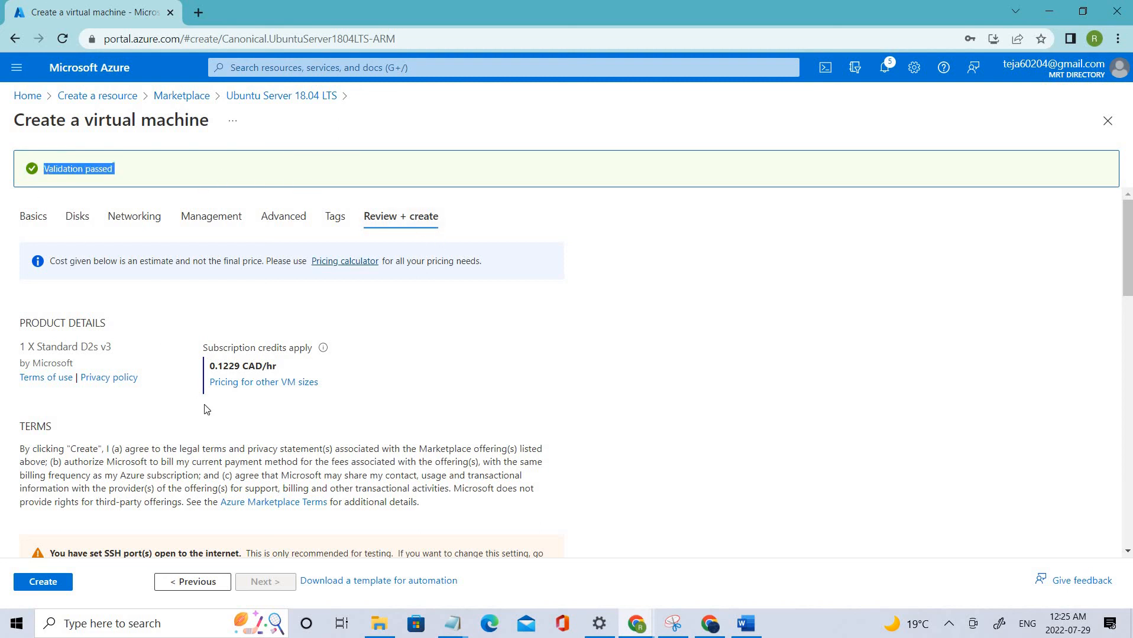
scroll("down", 3)
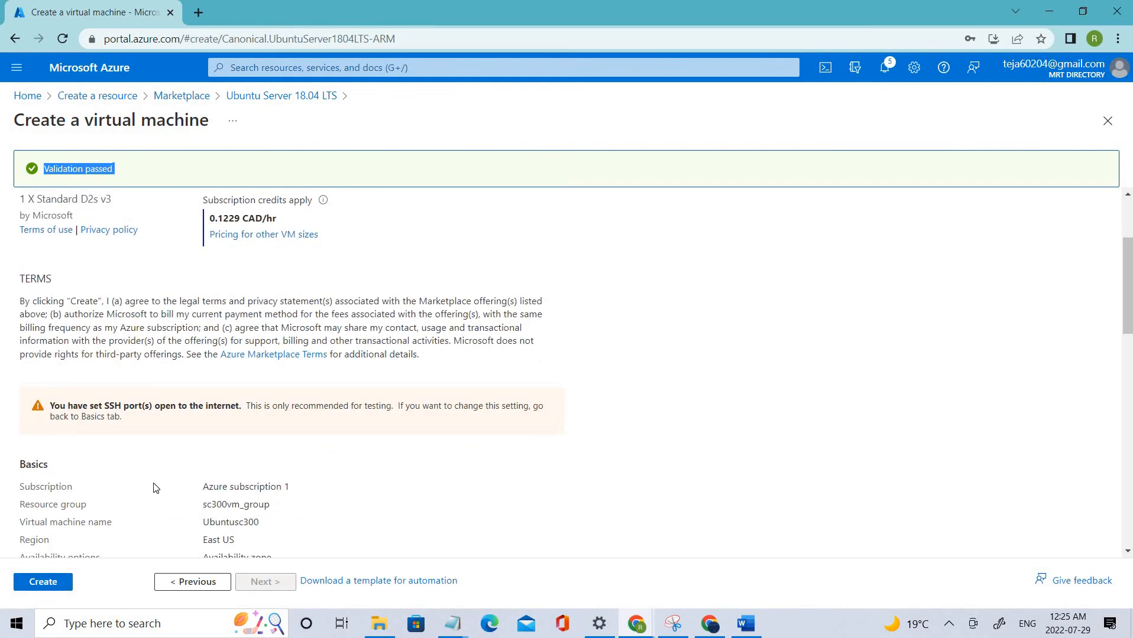
scroll("down", 3)
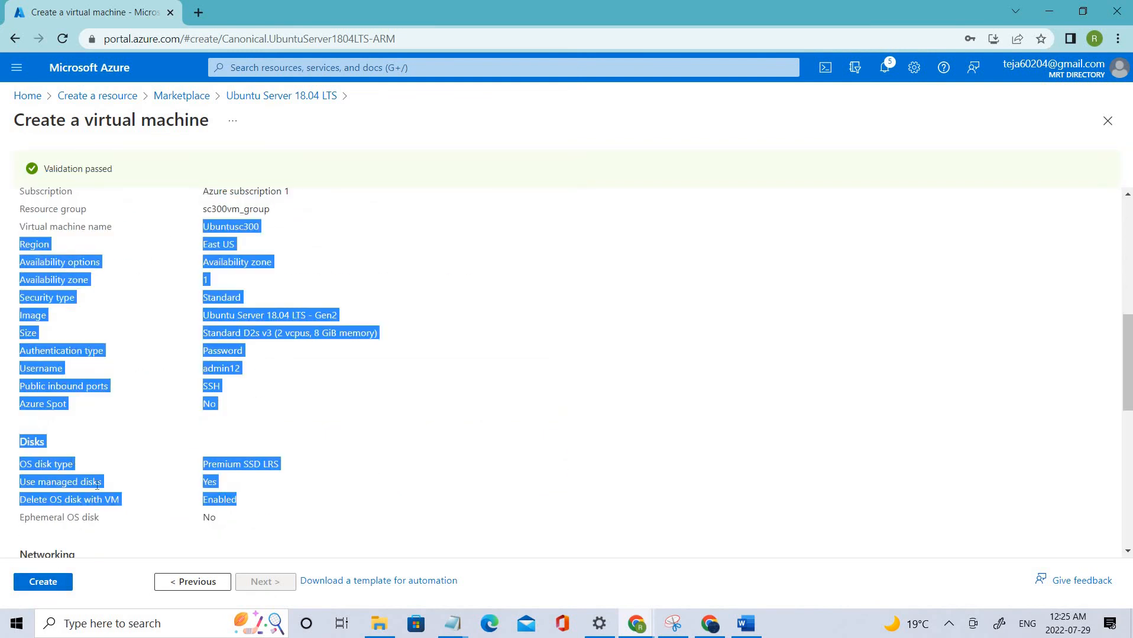
scroll("down", 3)
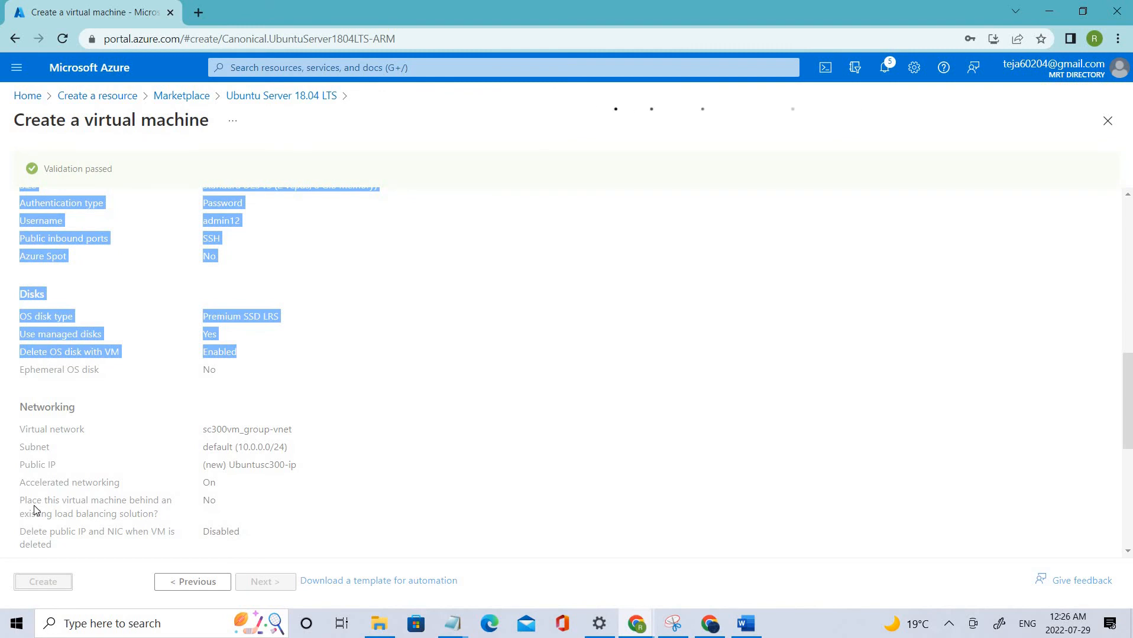
Submit the Ubuntusc300 deployment, then check the Virtual machines list from Home.
left_click(43, 581)
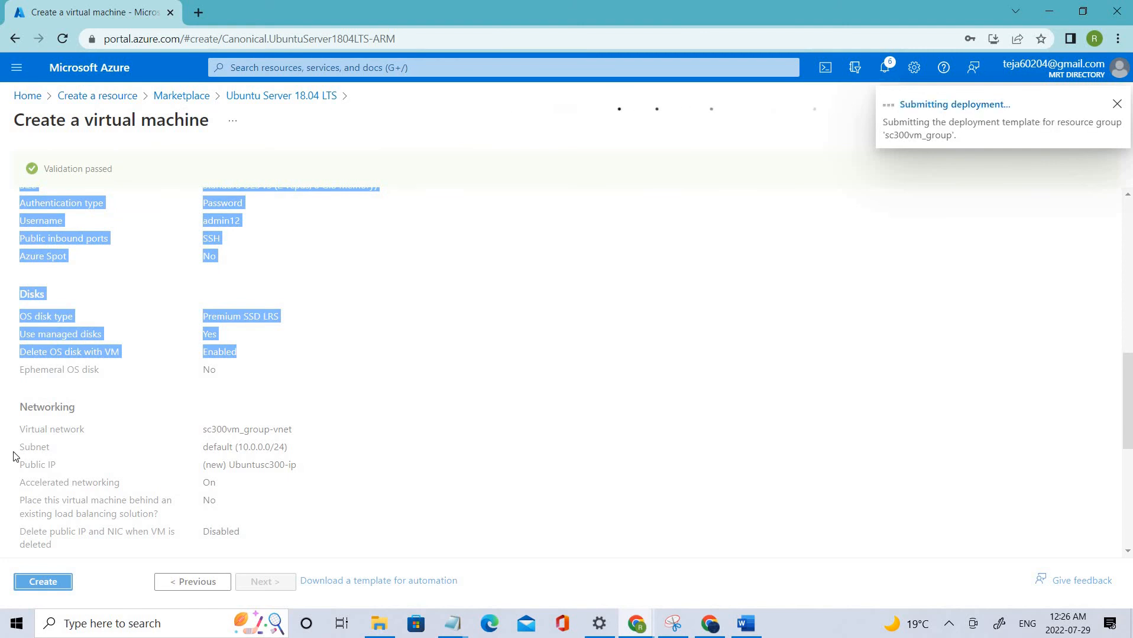
left_click(43, 581)
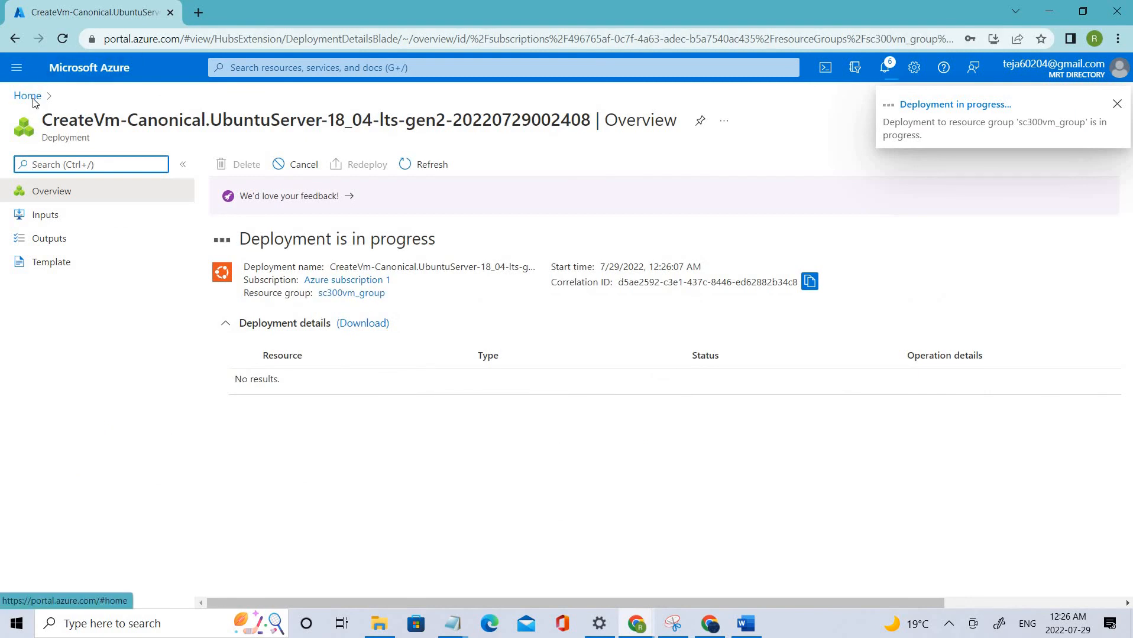
left_click(27, 96)
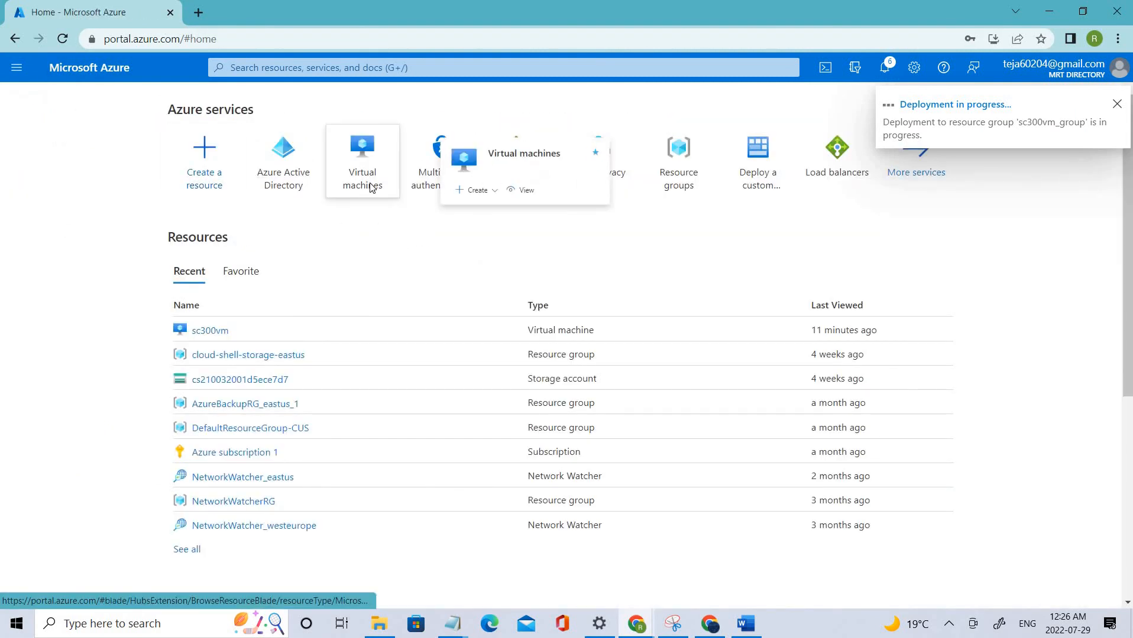
left_click(361, 159)
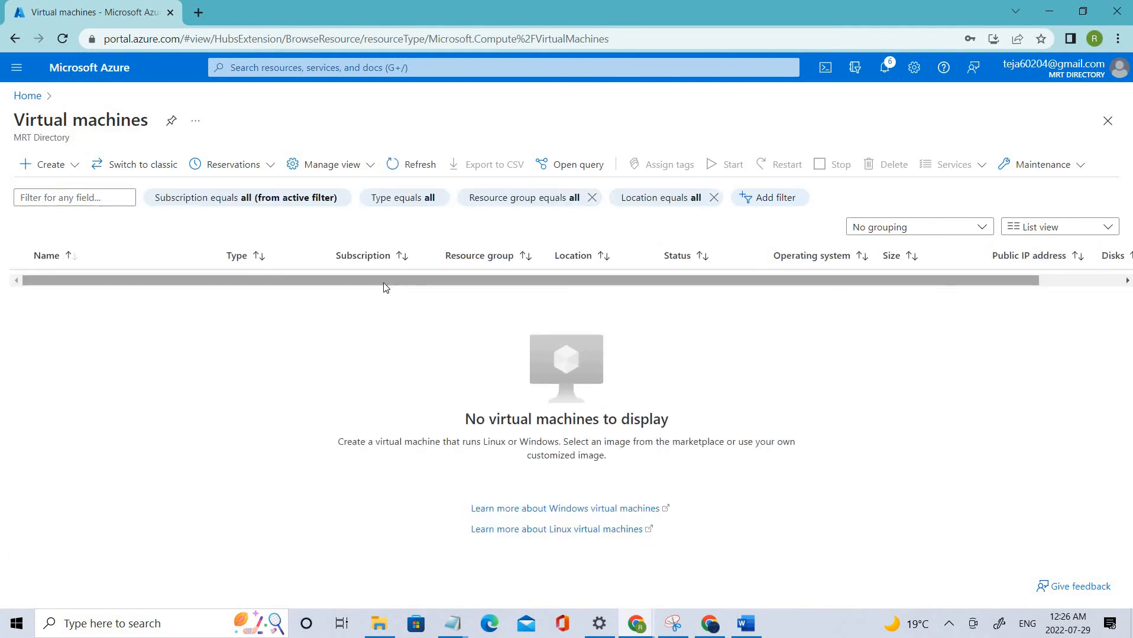
scroll("right", 3)
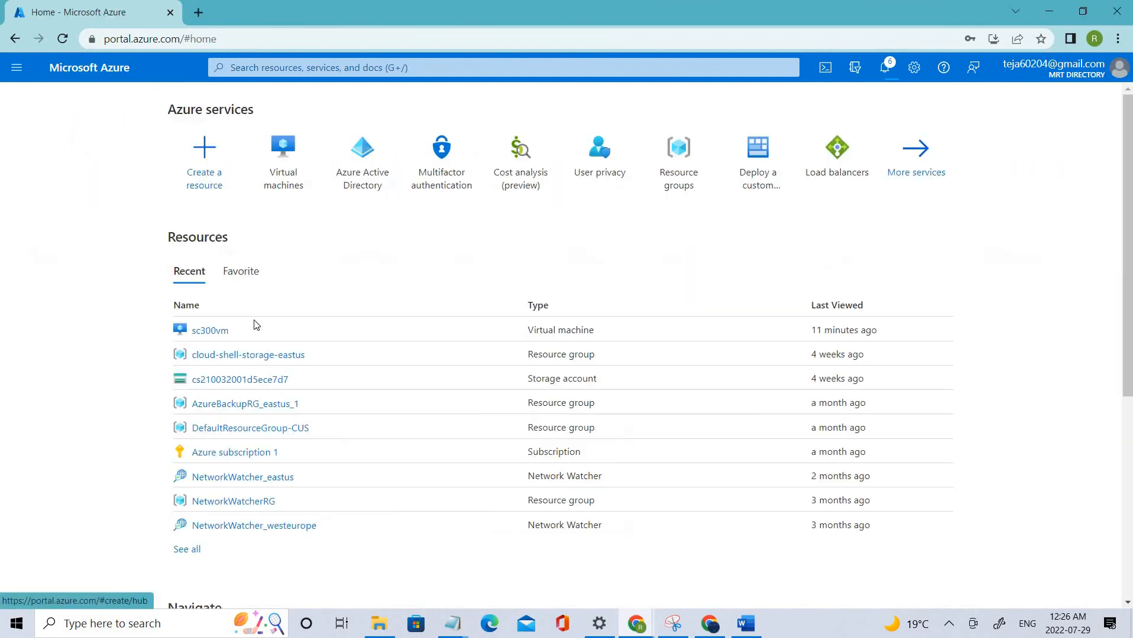
Open the Azure Active Directory Users list and select user ajay.
left_click(361, 148)
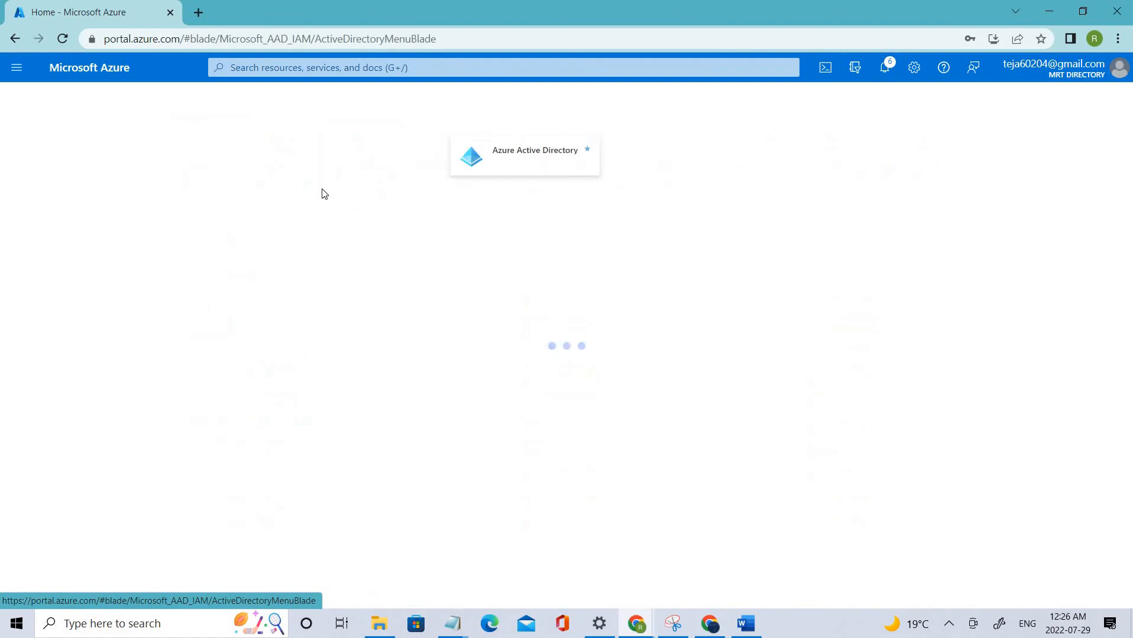
left_click(534, 150)
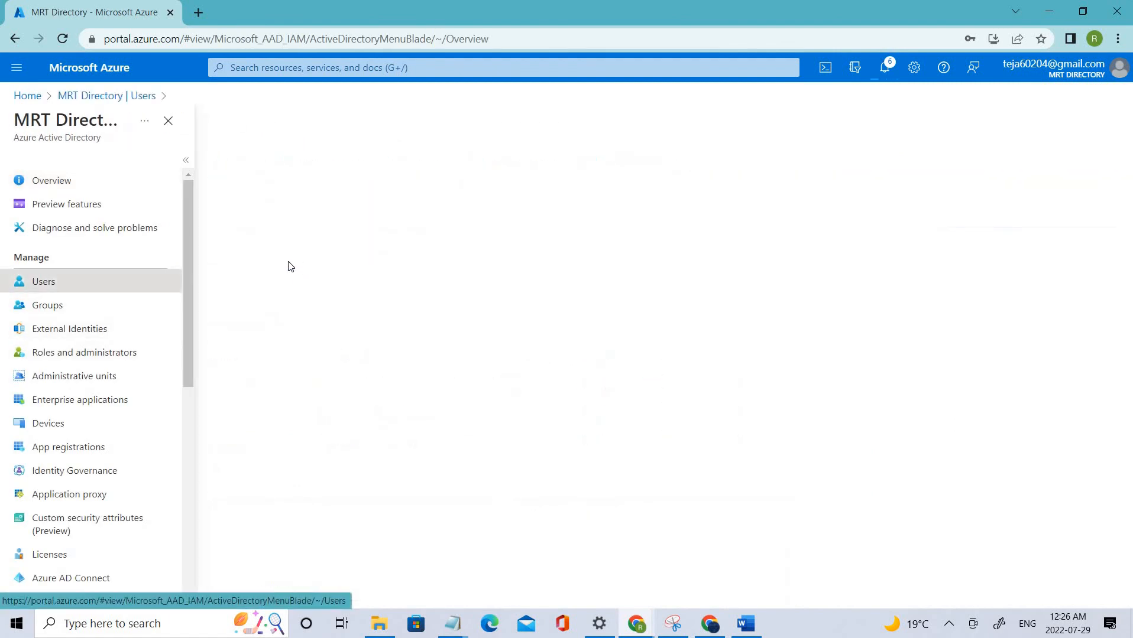
left_click(43, 280)
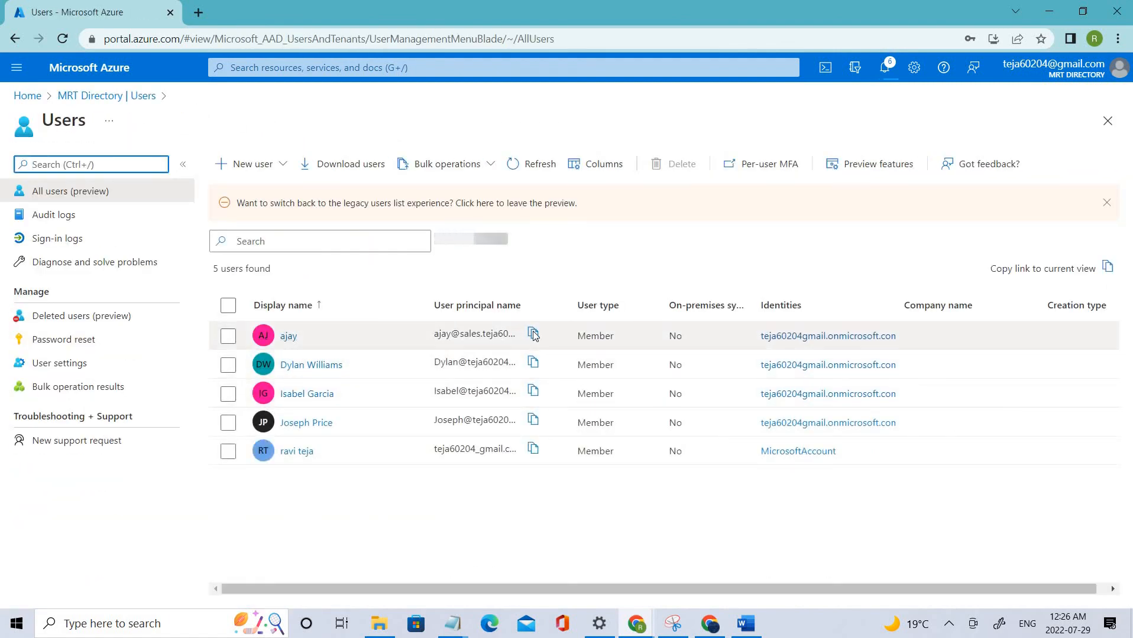
left_click(227, 337)
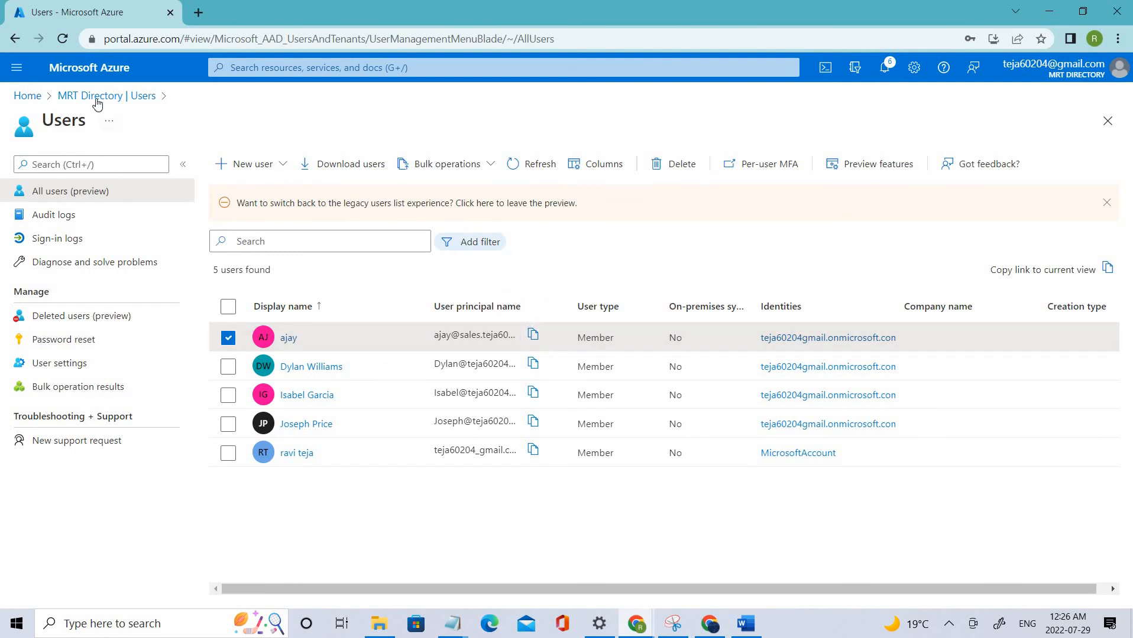
mouse_move(484, 184)
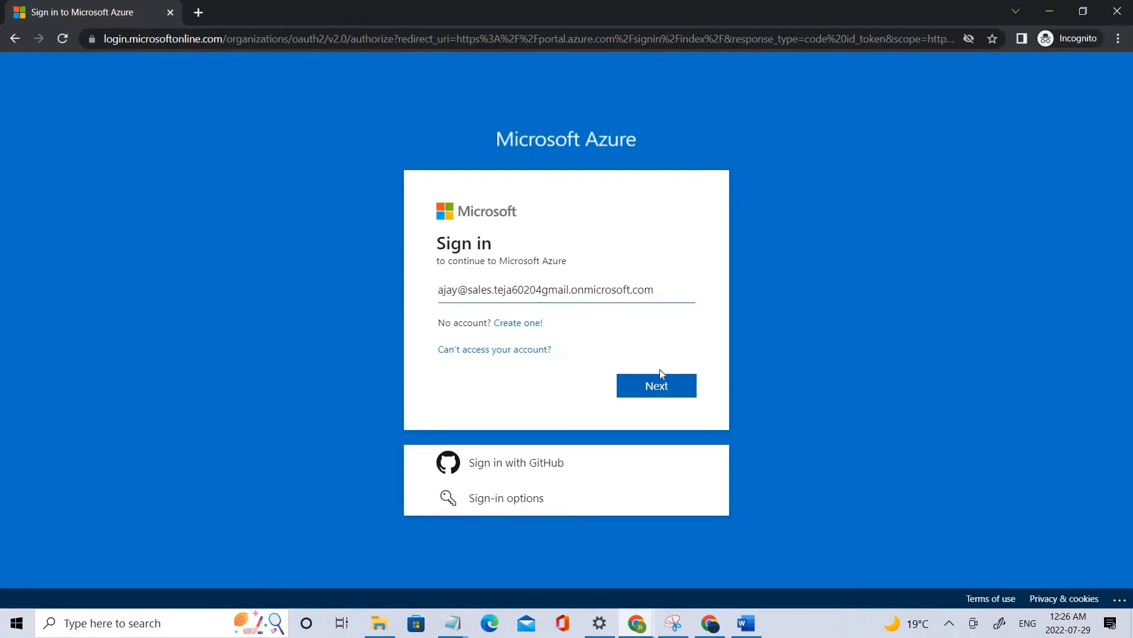
Try signing in as ajay, get the incorrect-password error, and return to the admin Users list.
left_click(654, 385)
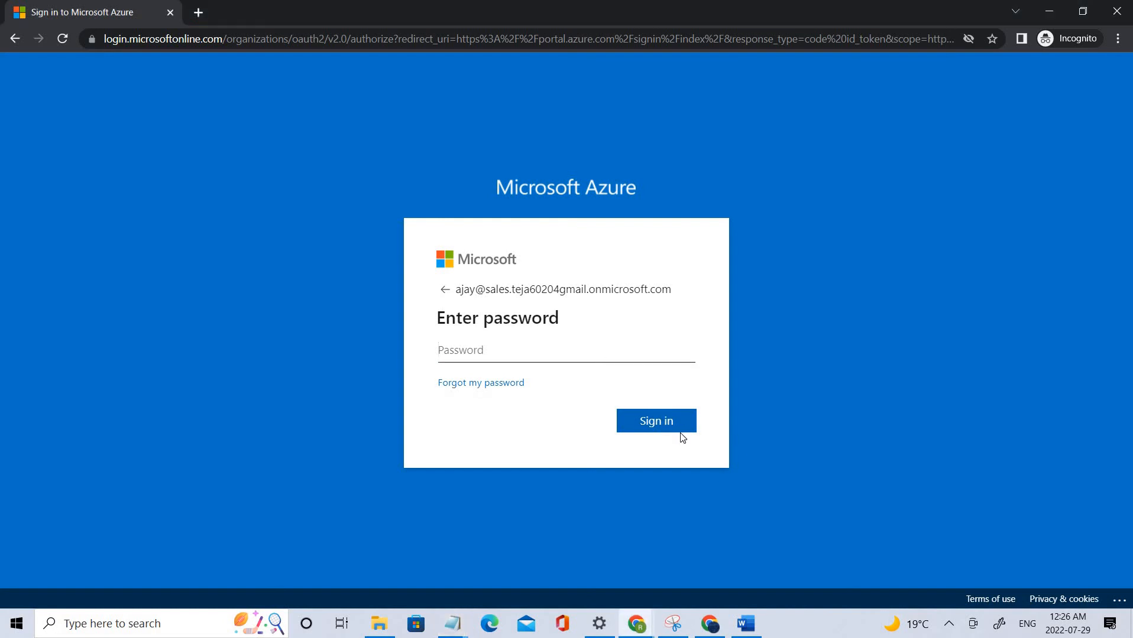
left_click(654, 421)
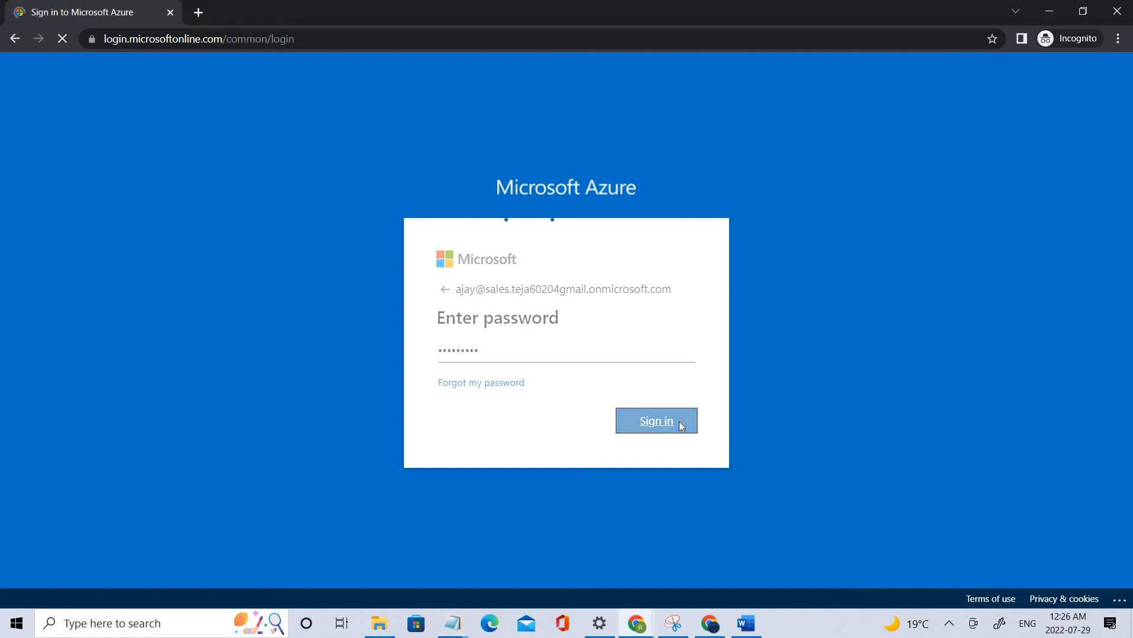
left_click(655, 421)
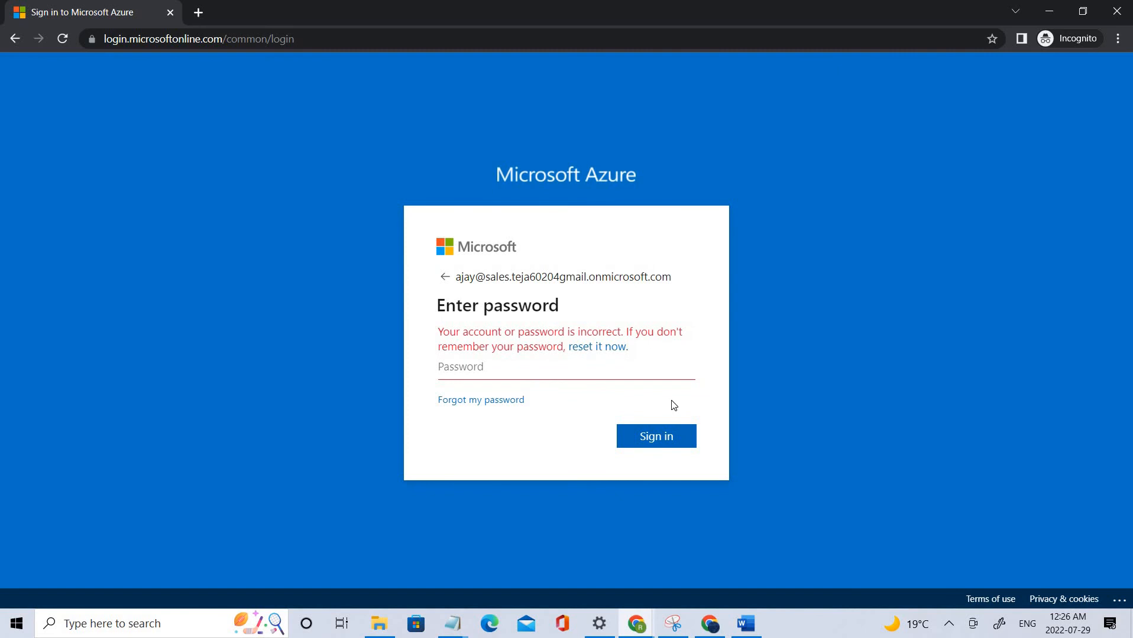
left_click(566, 367)
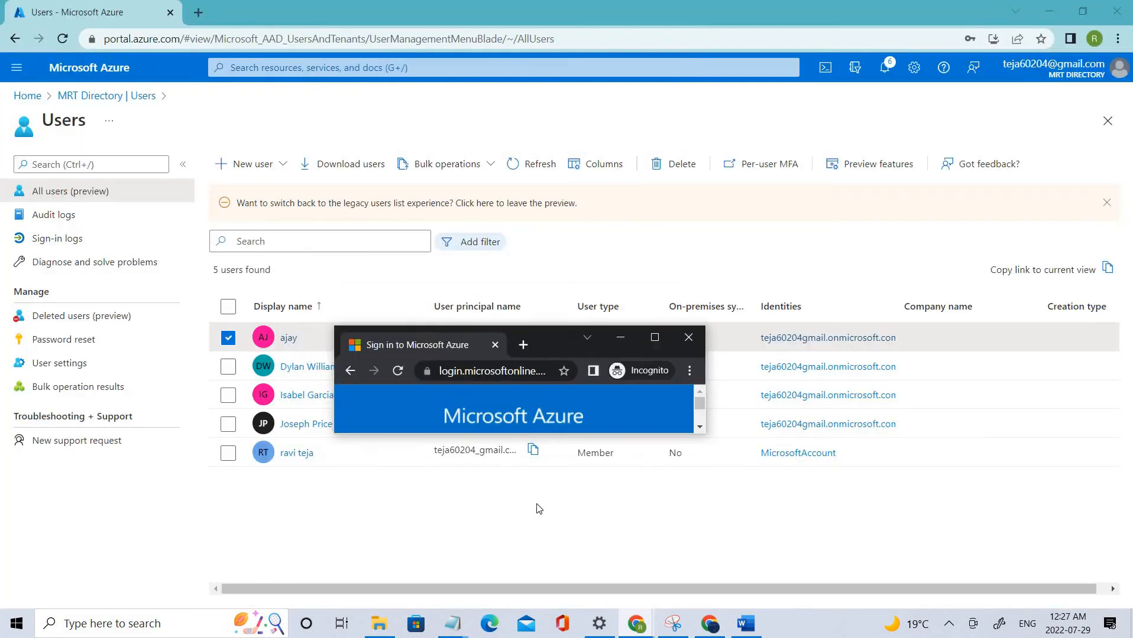
Reset ajay's password, copy the temporary password, and switch back to the private sign-in window.
left_click(288, 338)
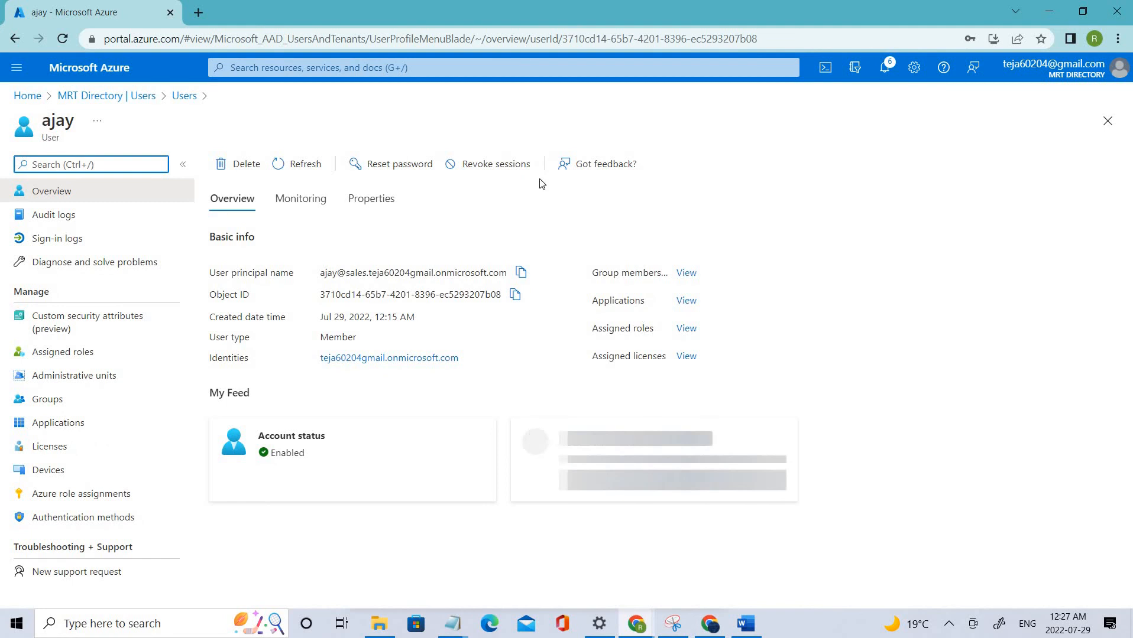
left_click(390, 164)
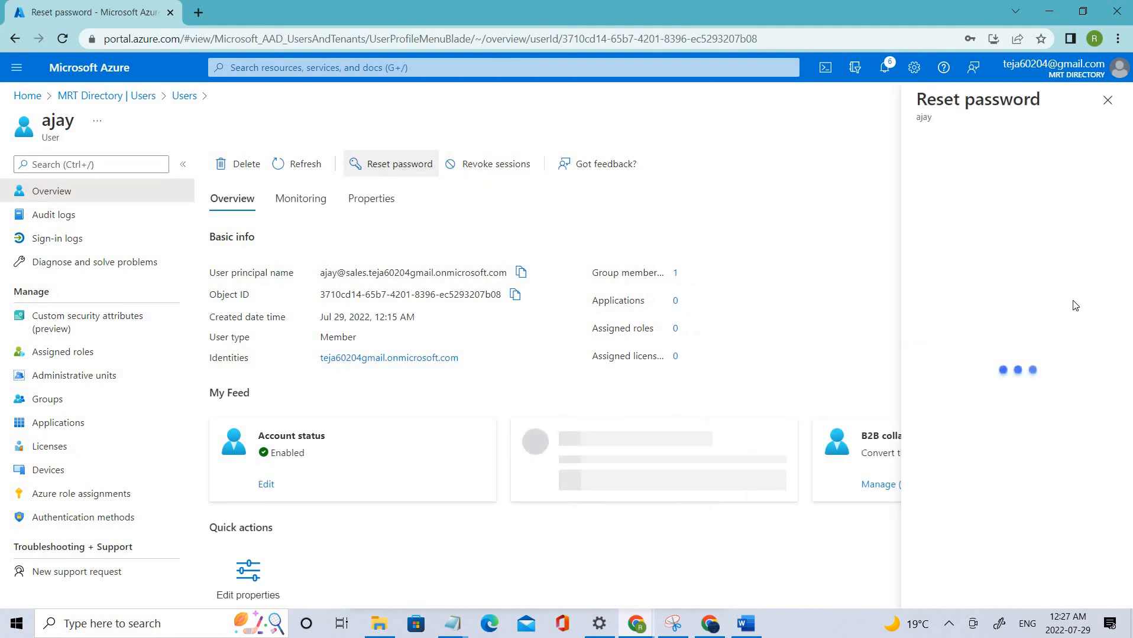
left_click(978, 218)
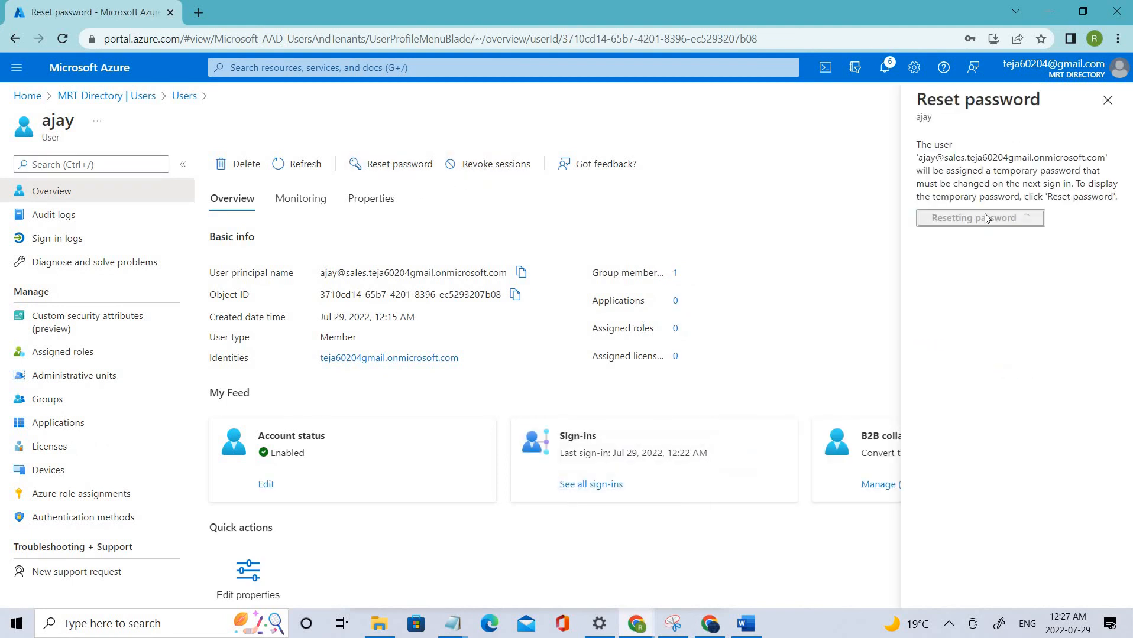
left_click(978, 218)
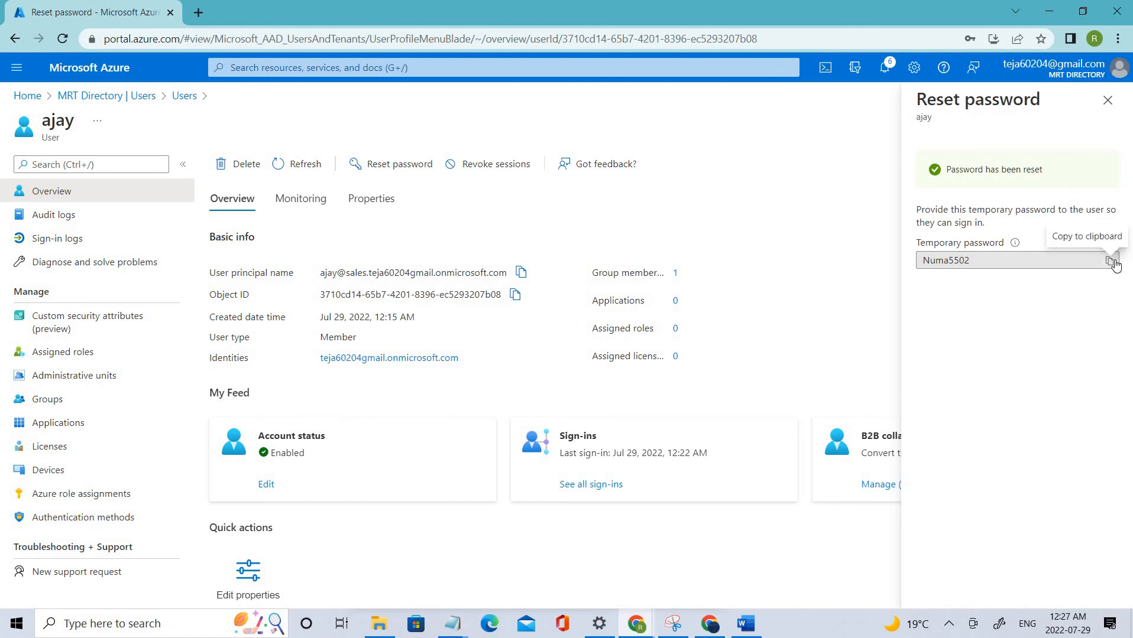
left_click(1110, 260)
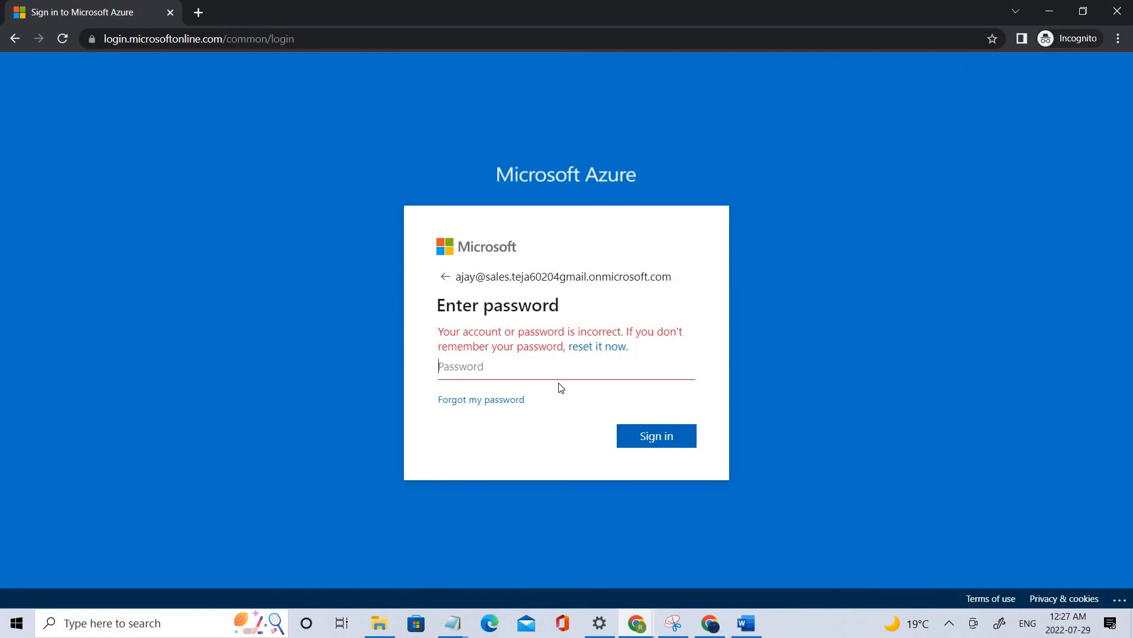
Sign in as ajay with the temporary password and set a new password.
left_click(654, 436)
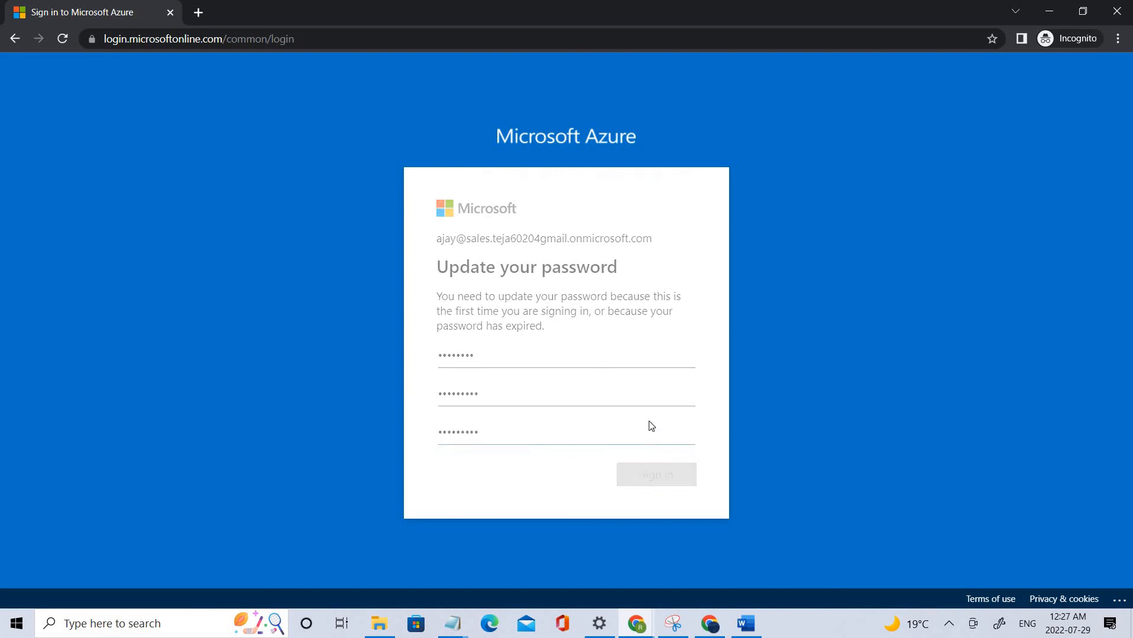
left_click(654, 475)
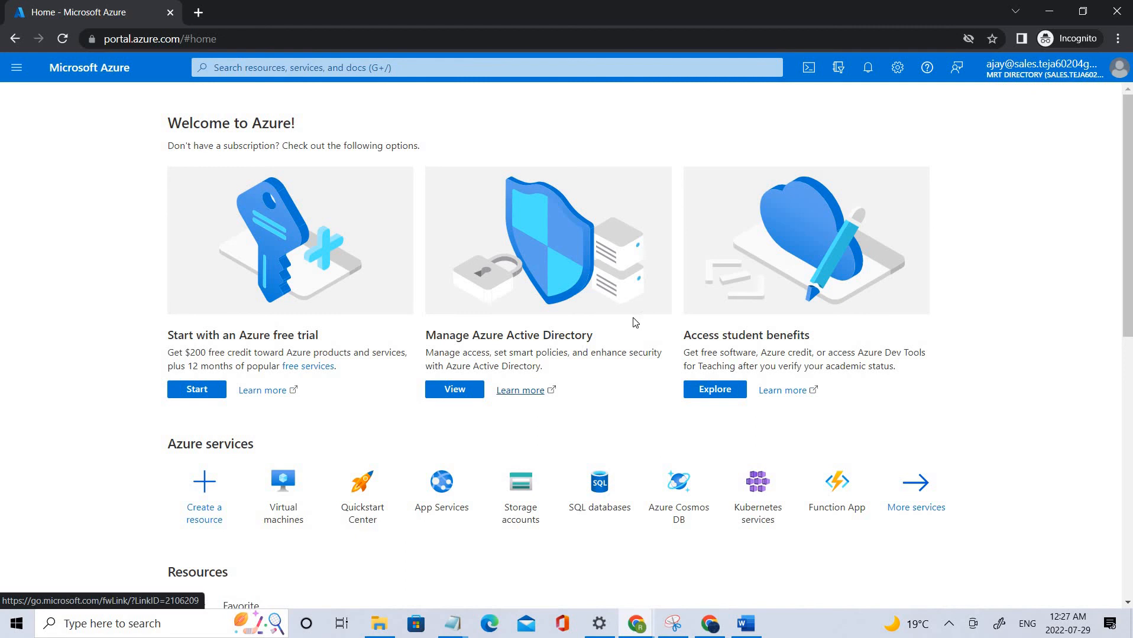
mouse_move(284, 491)
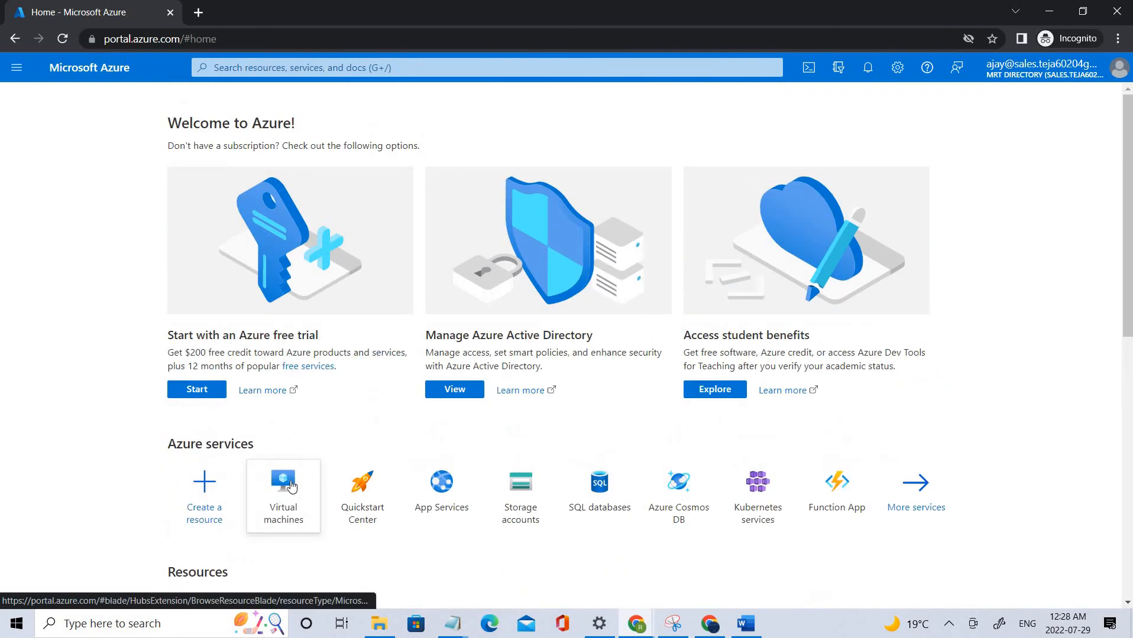
Try Virtual machines as ajay, then open the administrator's virtual machines list.
left_click(283, 496)
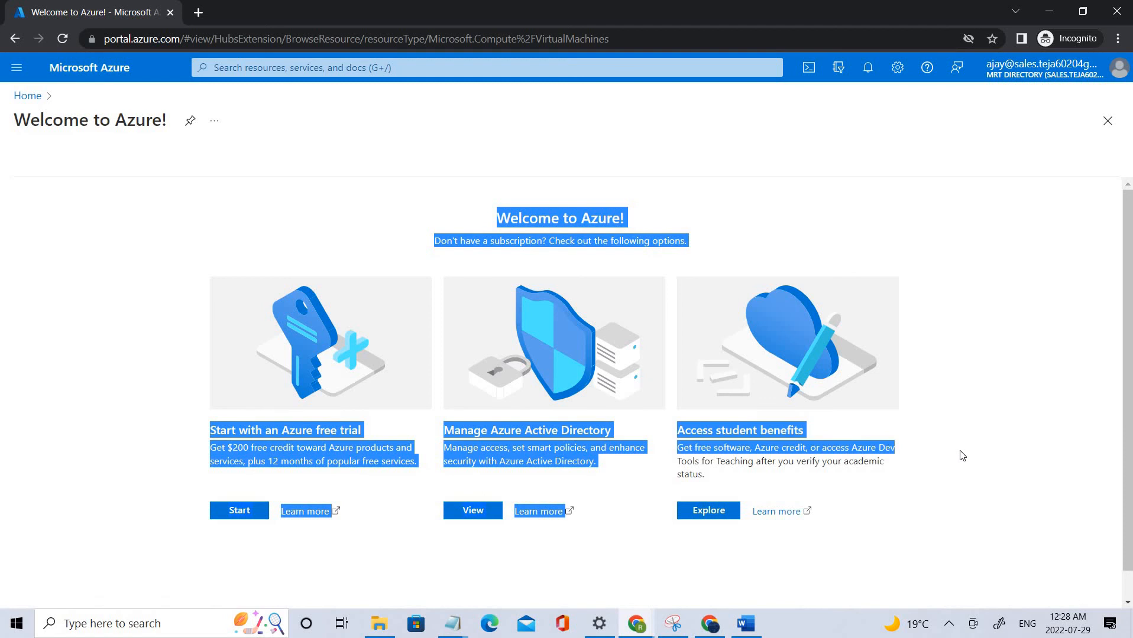
mouse_move(843, 69)
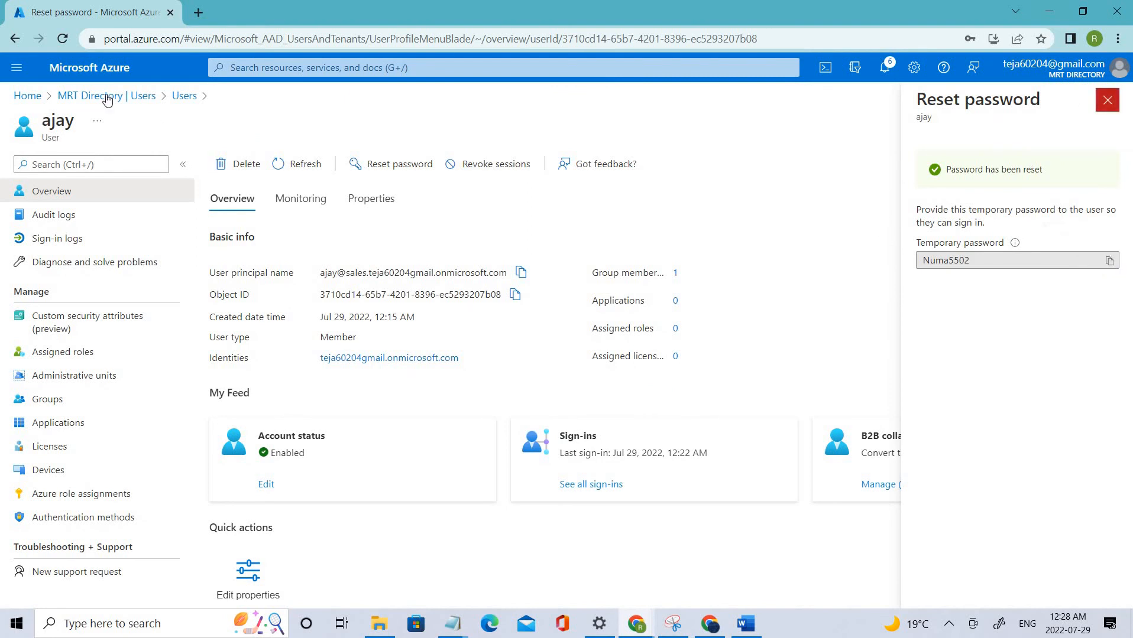
left_click(28, 95)
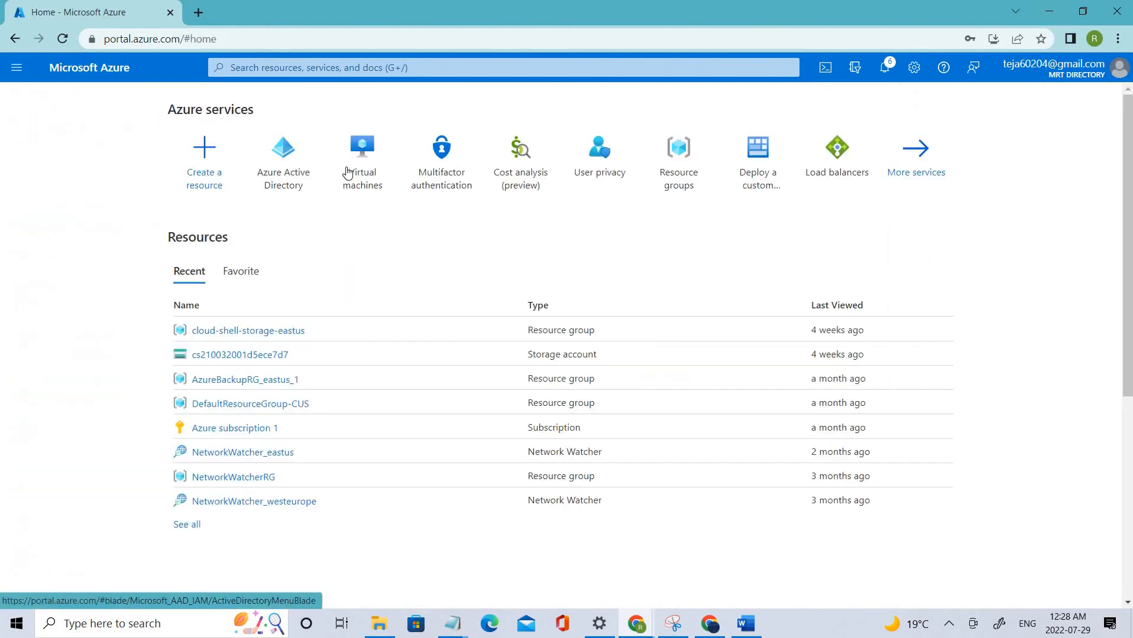
left_click(361, 156)
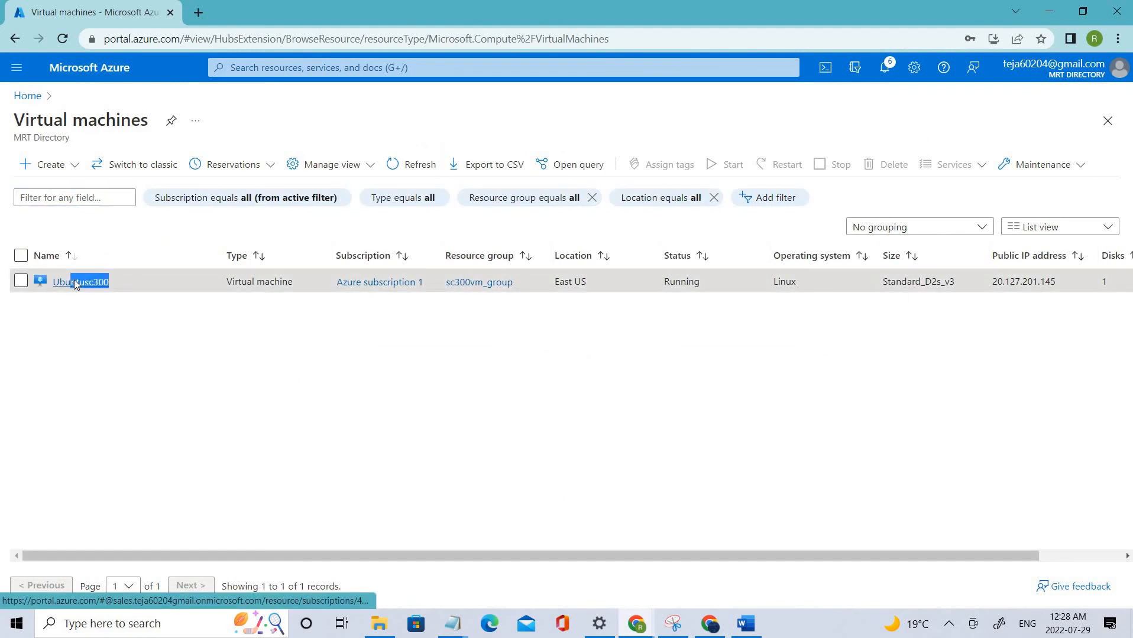
Select Ubuntusc300 and open its Access control (IAM) page.
left_click(90, 281)
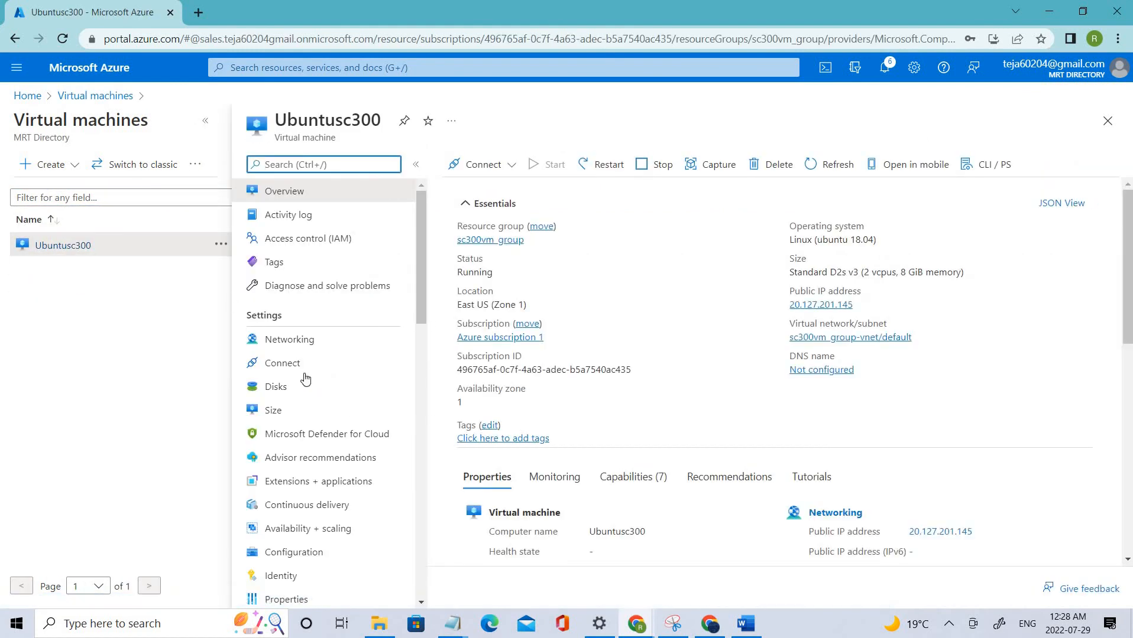
left_click(308, 239)
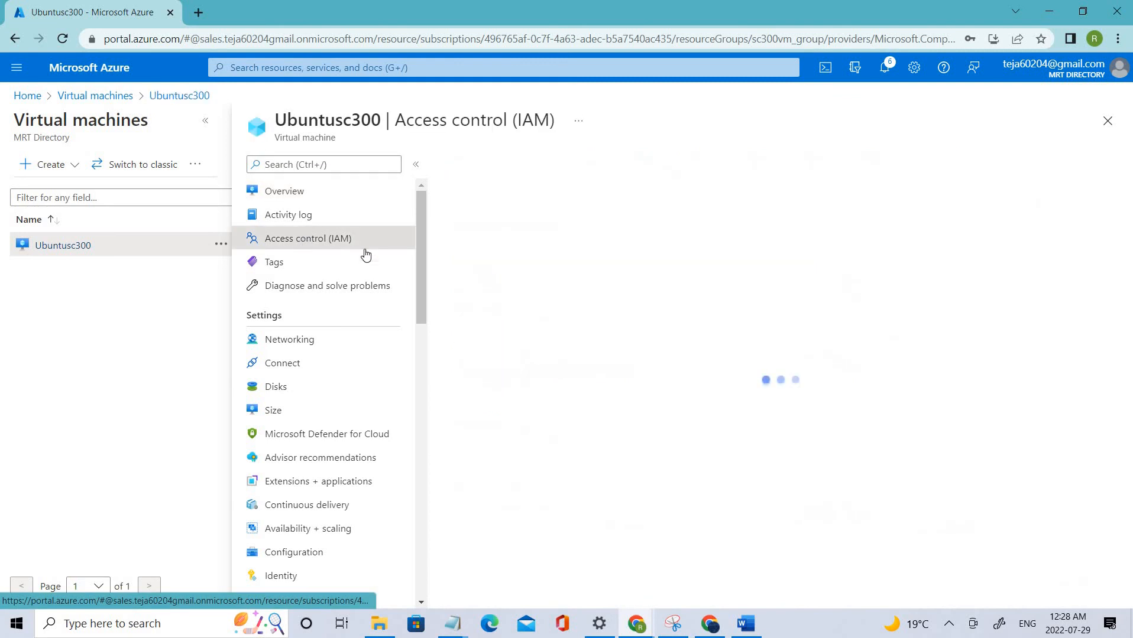
left_click(308, 238)
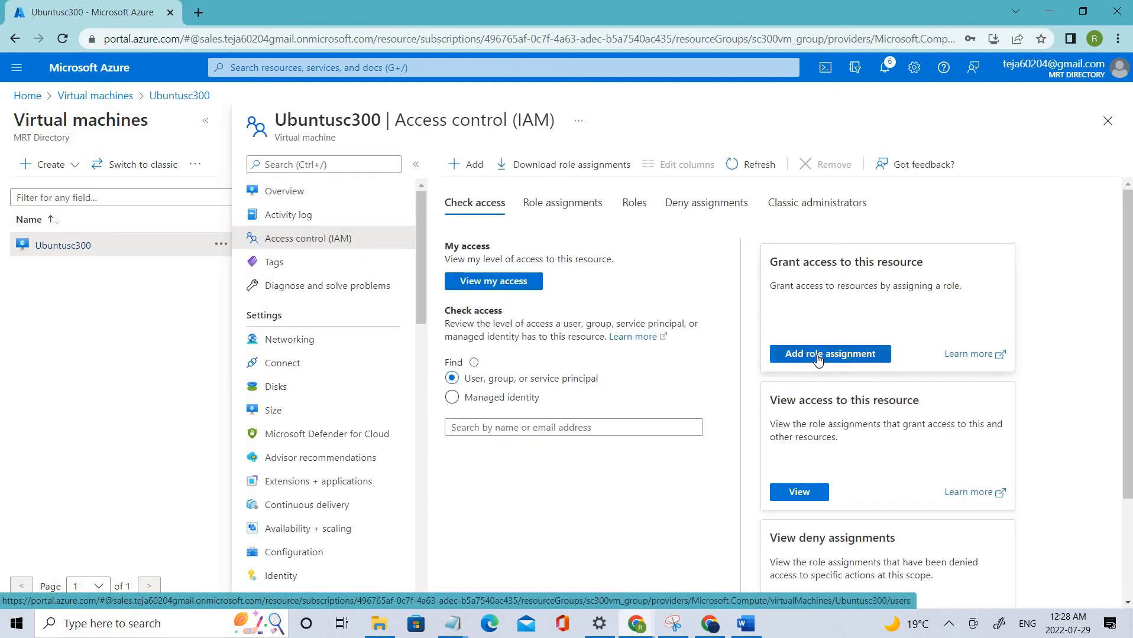
Add a role assignment, search 'virtual', filter to Compute, and pick Virtual Machine Administrator Login.
left_click(829, 355)
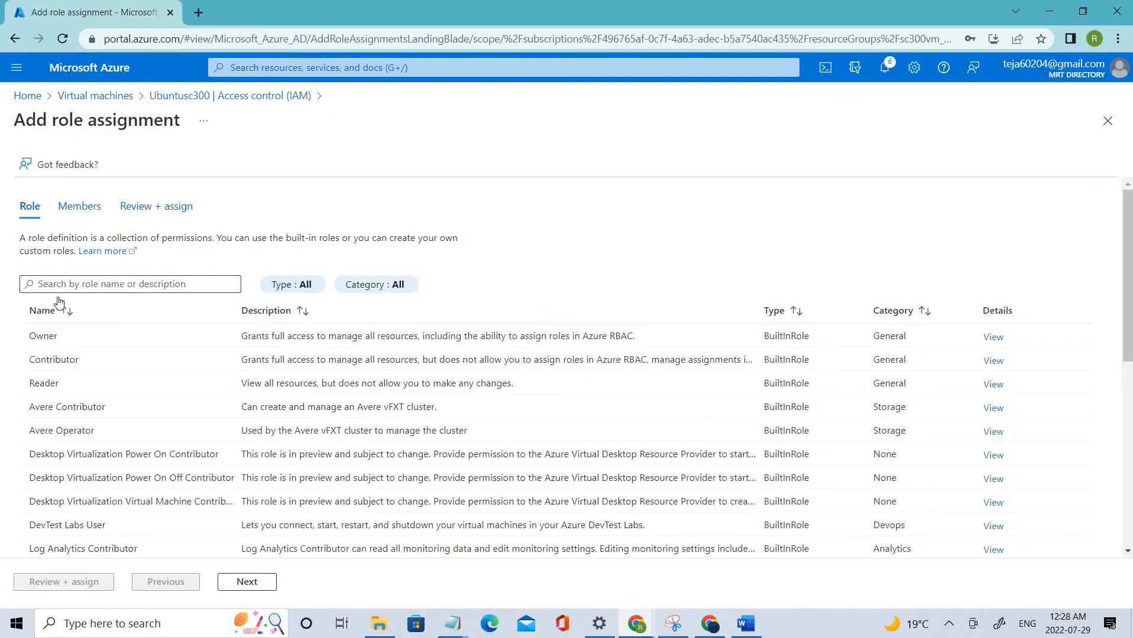
type("v")
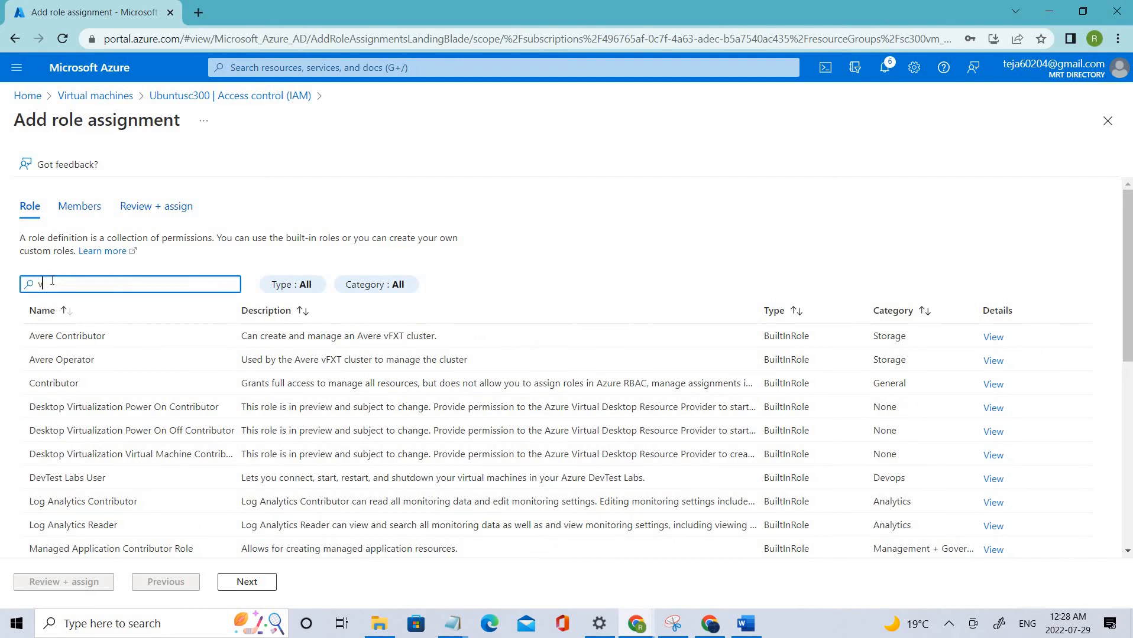
type("irtual")
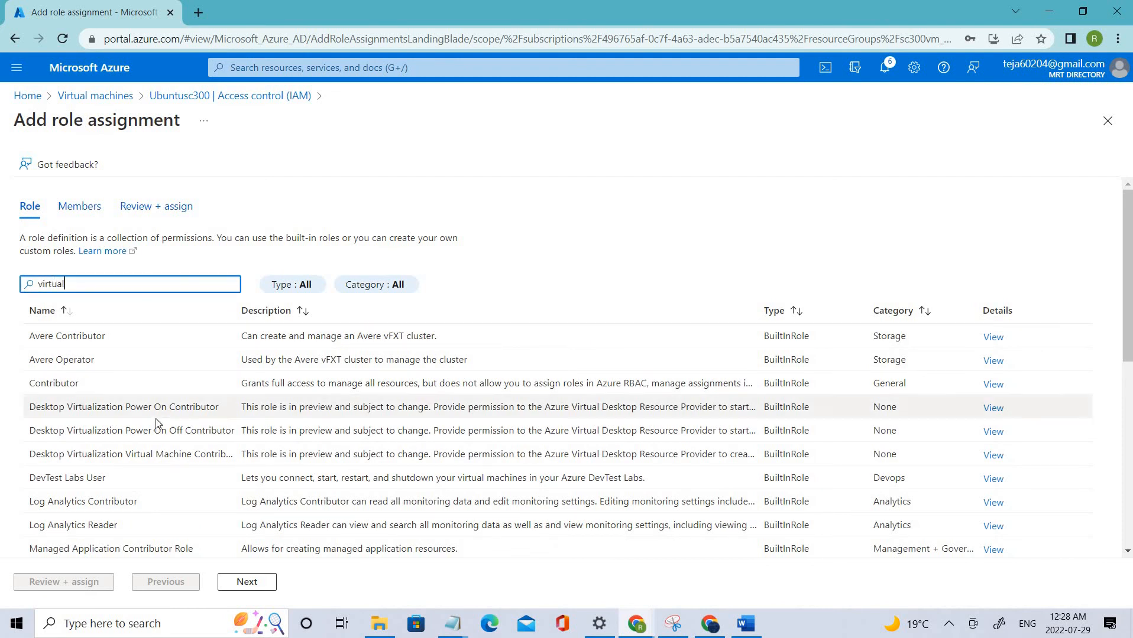
mouse_move(128, 284)
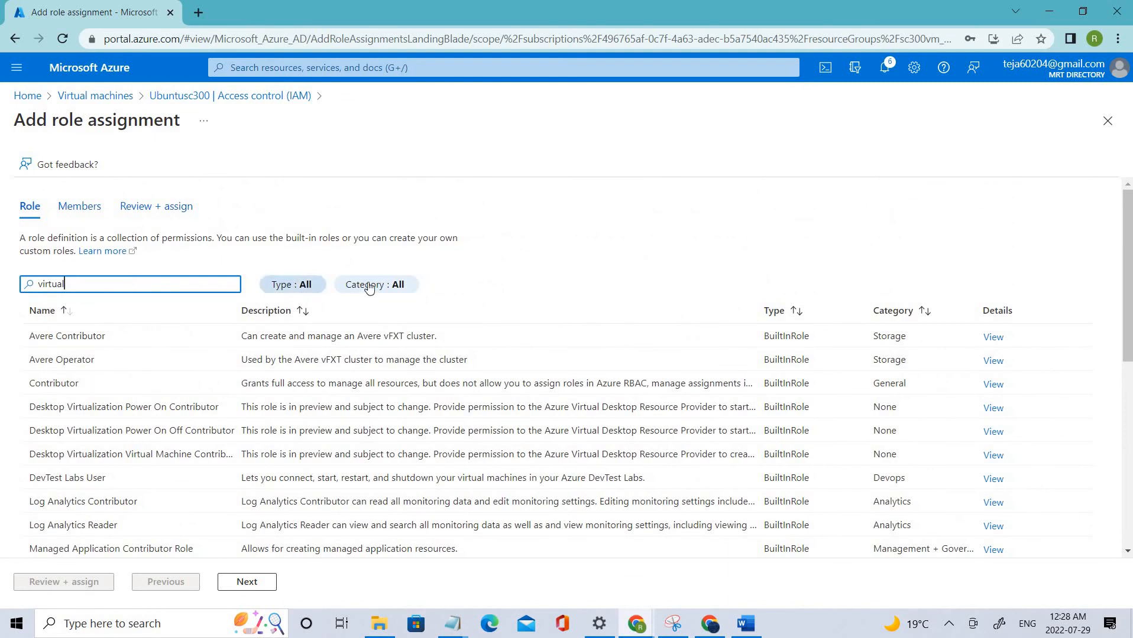
left_click(375, 283)
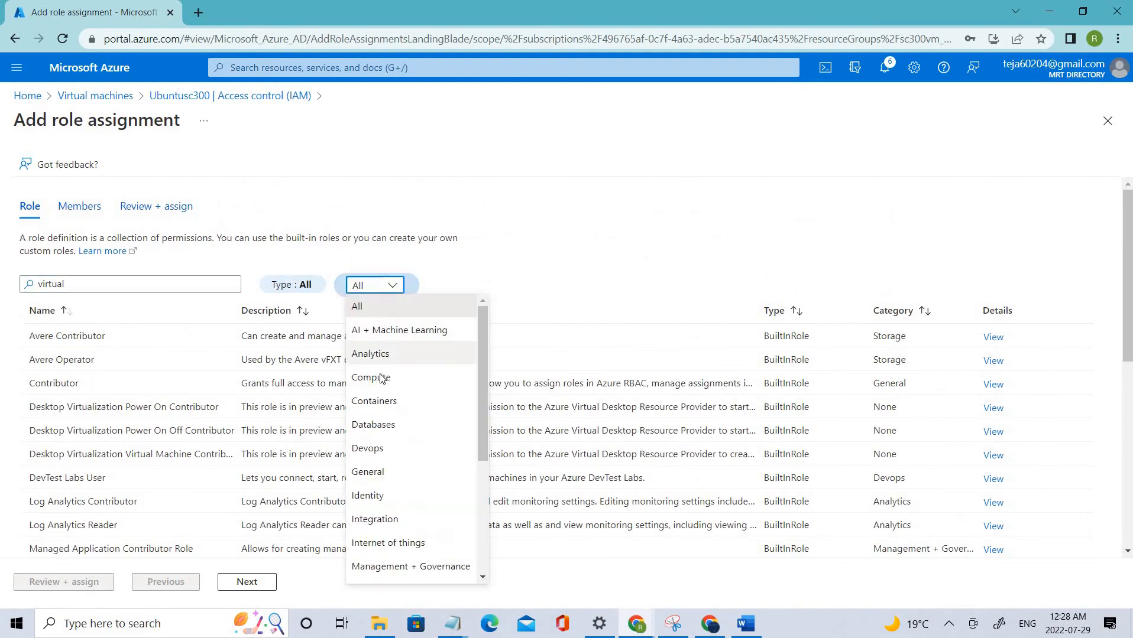
left_click(370, 377)
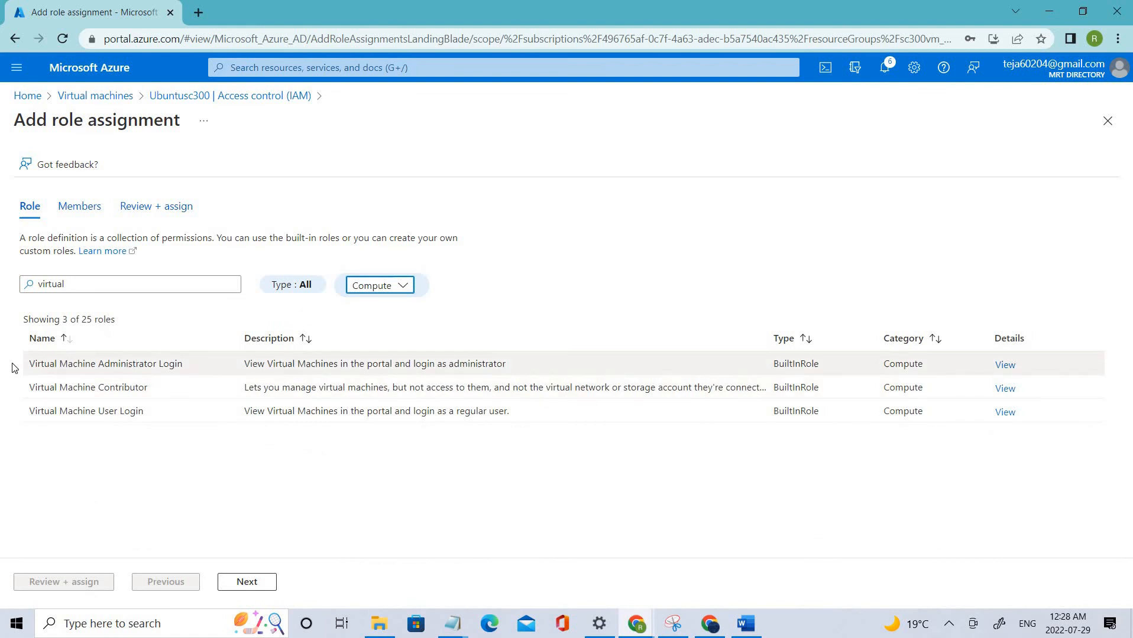
left_click(378, 284)
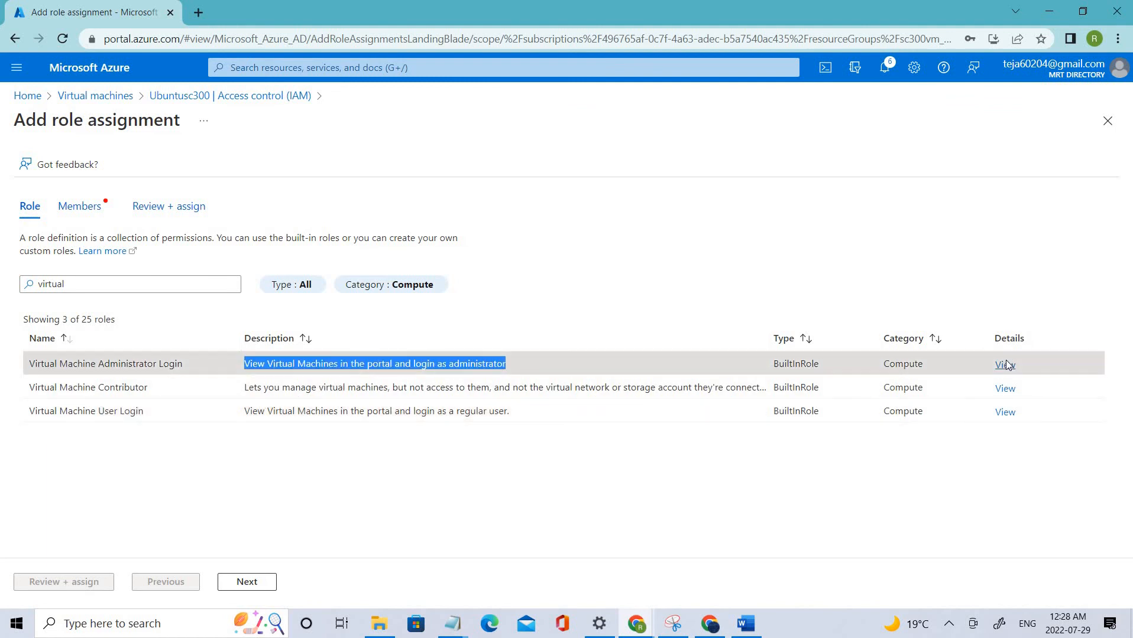
left_click(1003, 364)
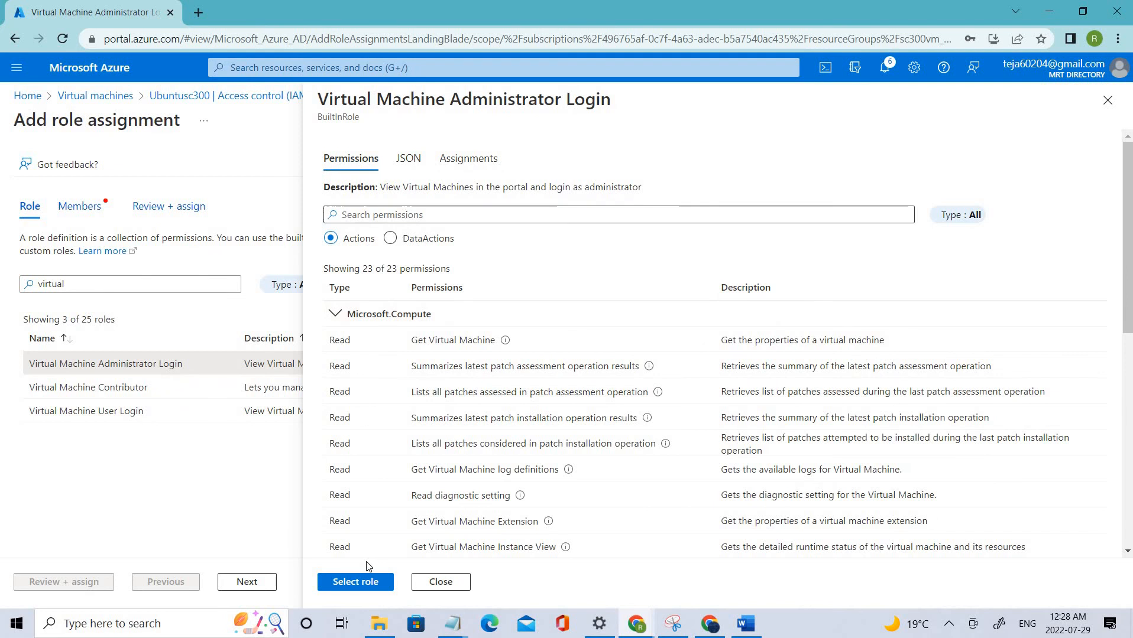
mouse_move(422, 340)
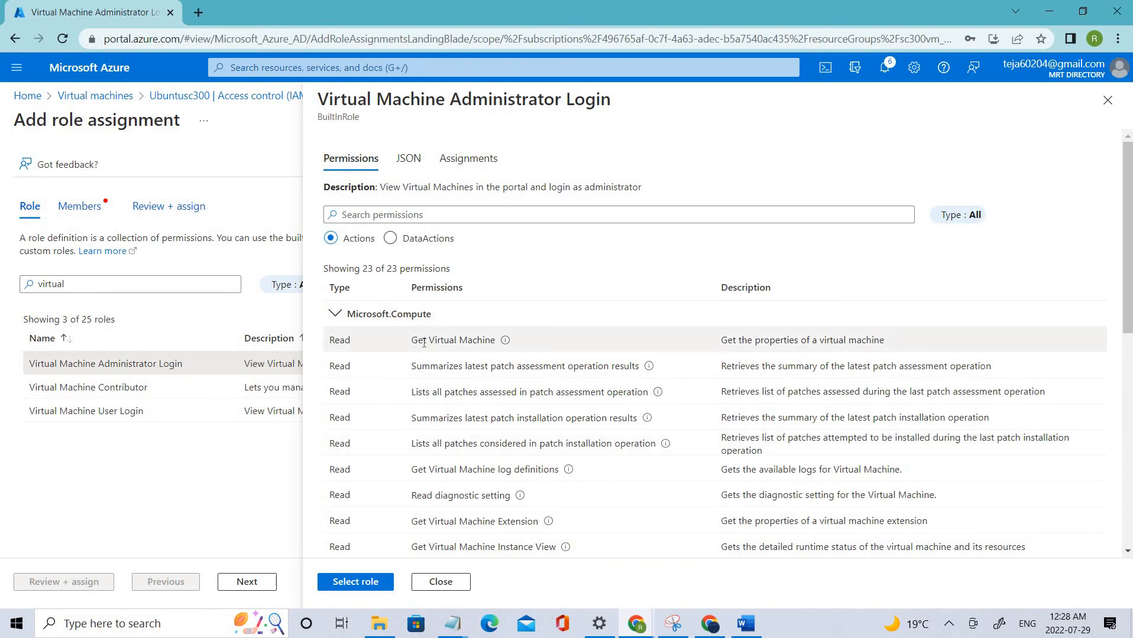
scroll("down", 3)
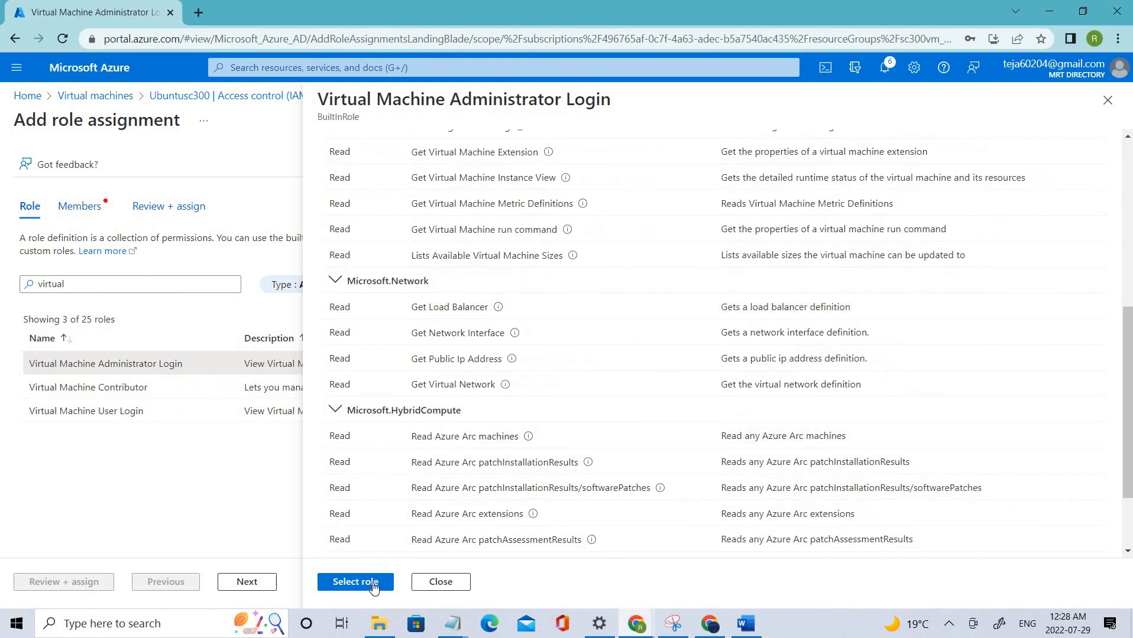
left_click(355, 582)
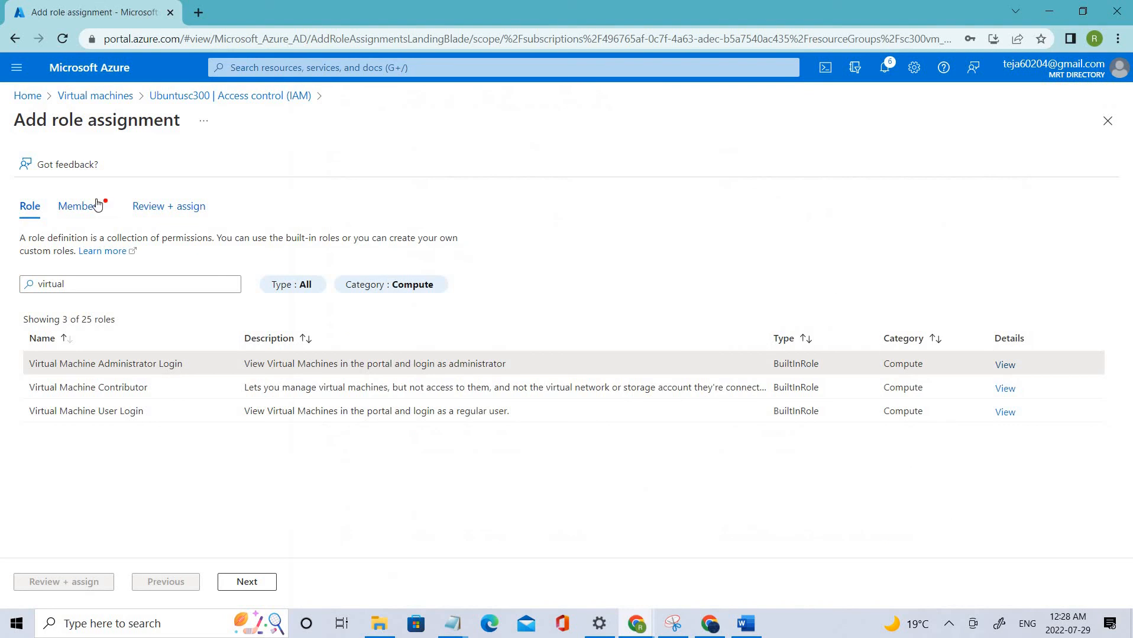
Select ajay as the member and continue to the Review + assign tab.
left_click(245, 581)
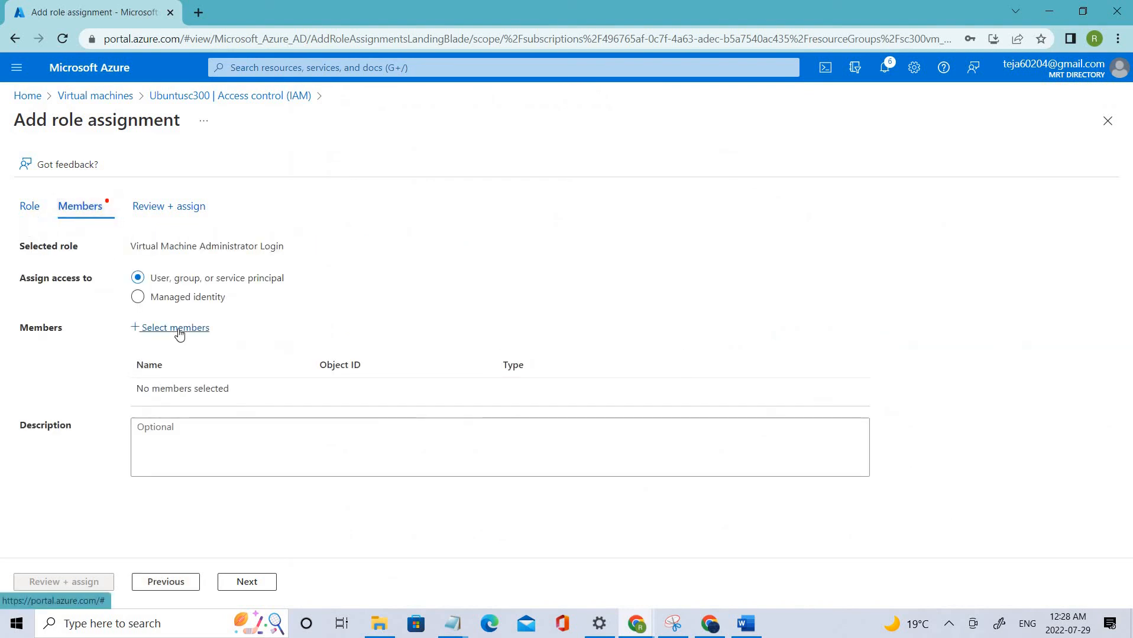
left_click(174, 327)
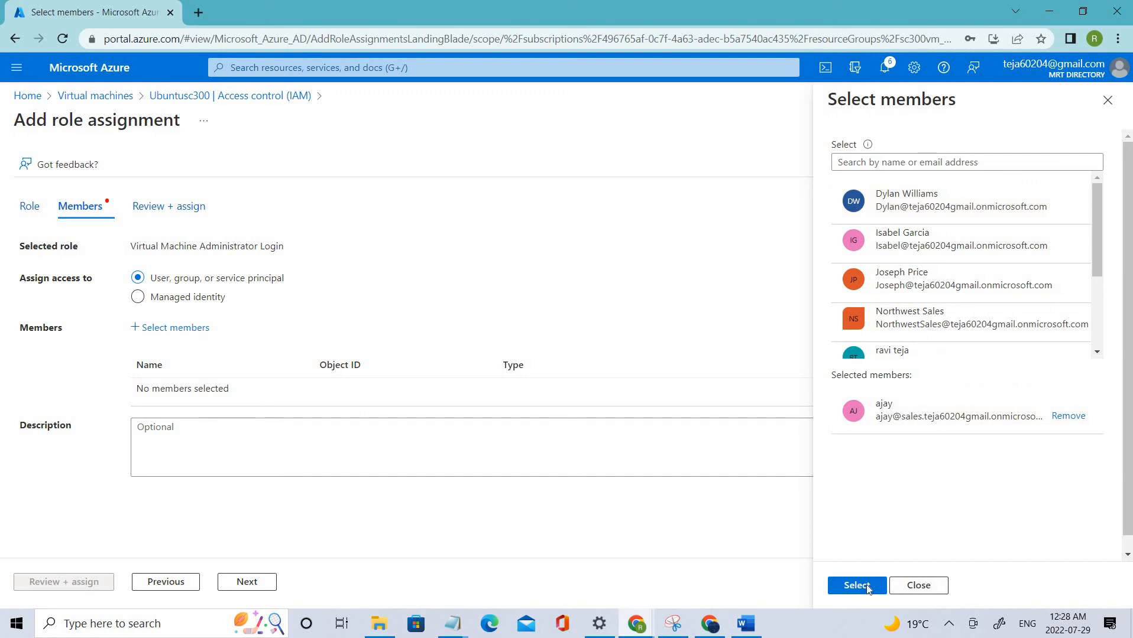
left_click(857, 586)
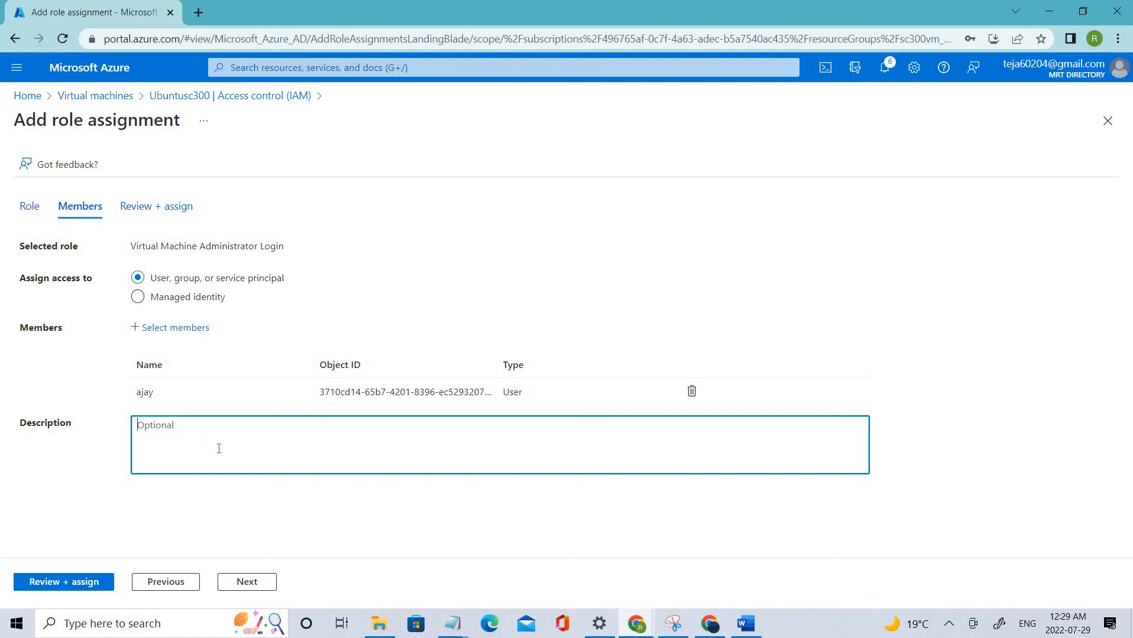
left_click(63, 583)
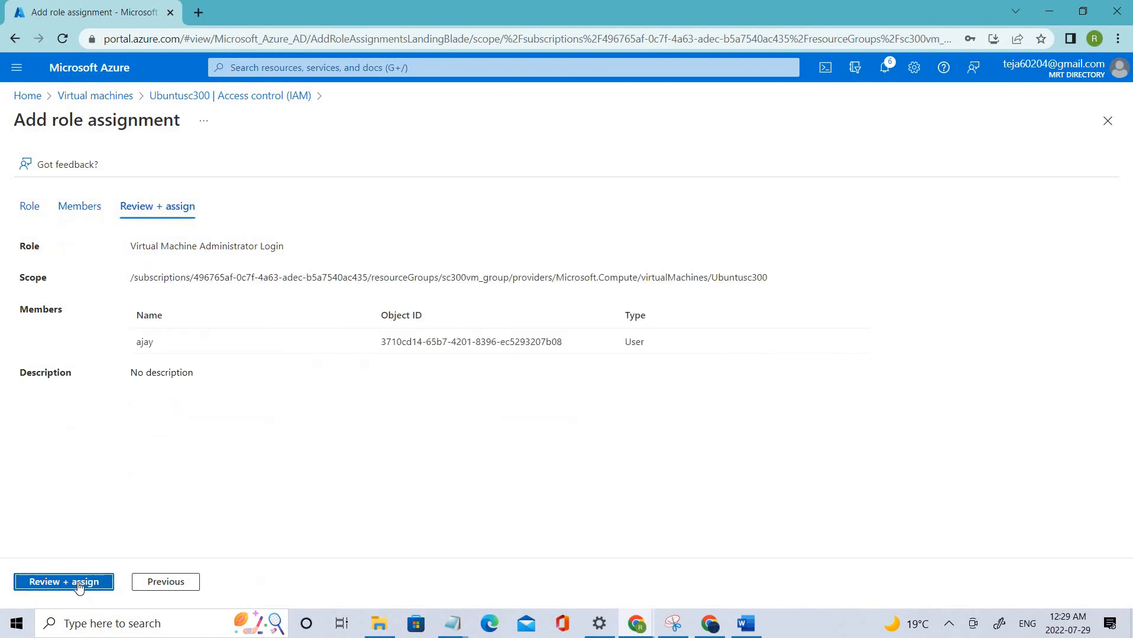
Assign the role, then check access for 'ajay' to view their role assignments.
left_click(63, 582)
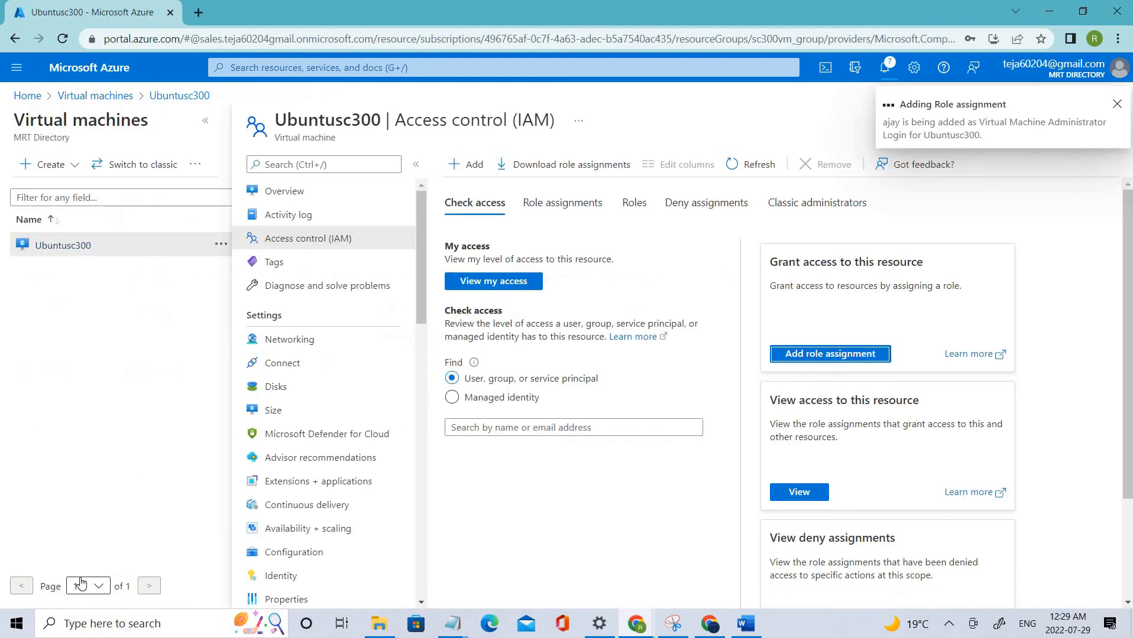
mouse_move(320, 457)
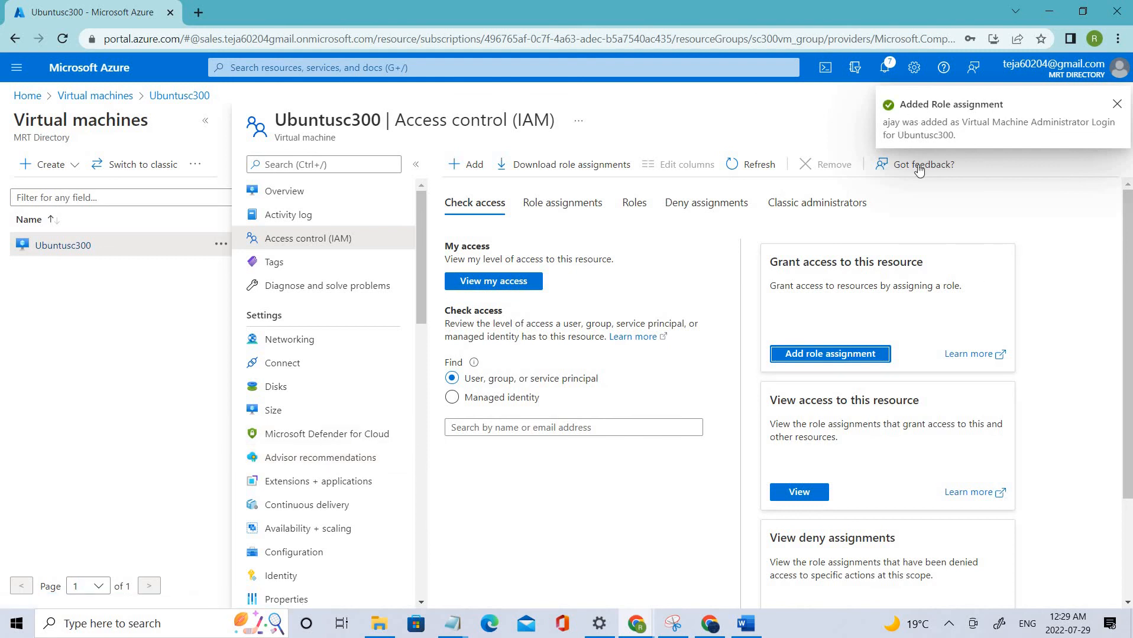
left_click(572, 427)
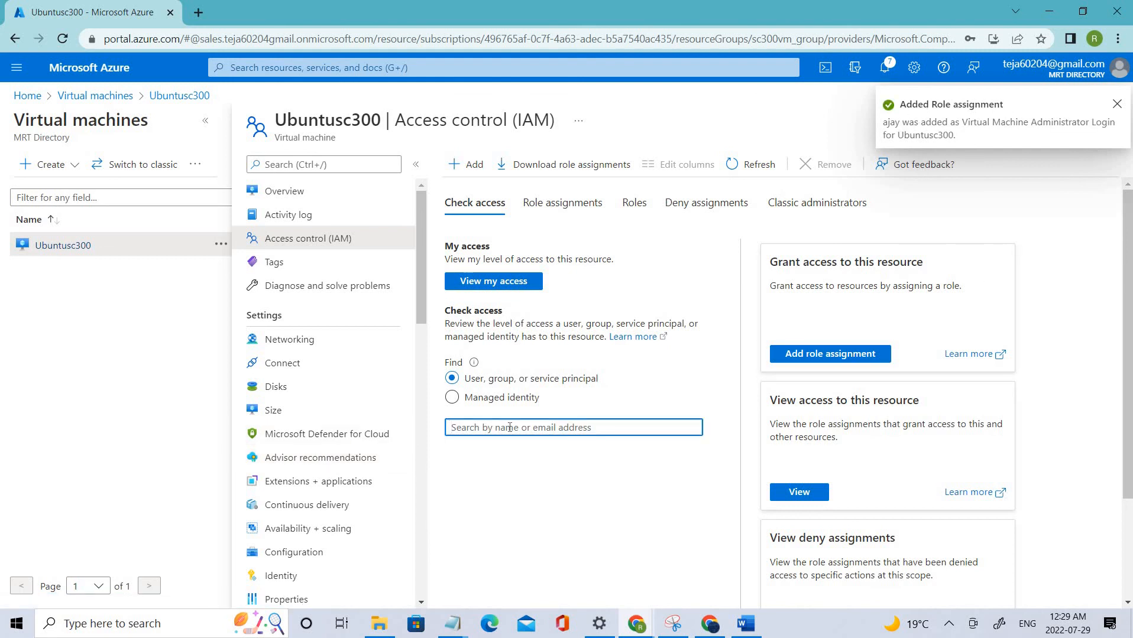
type("ajay")
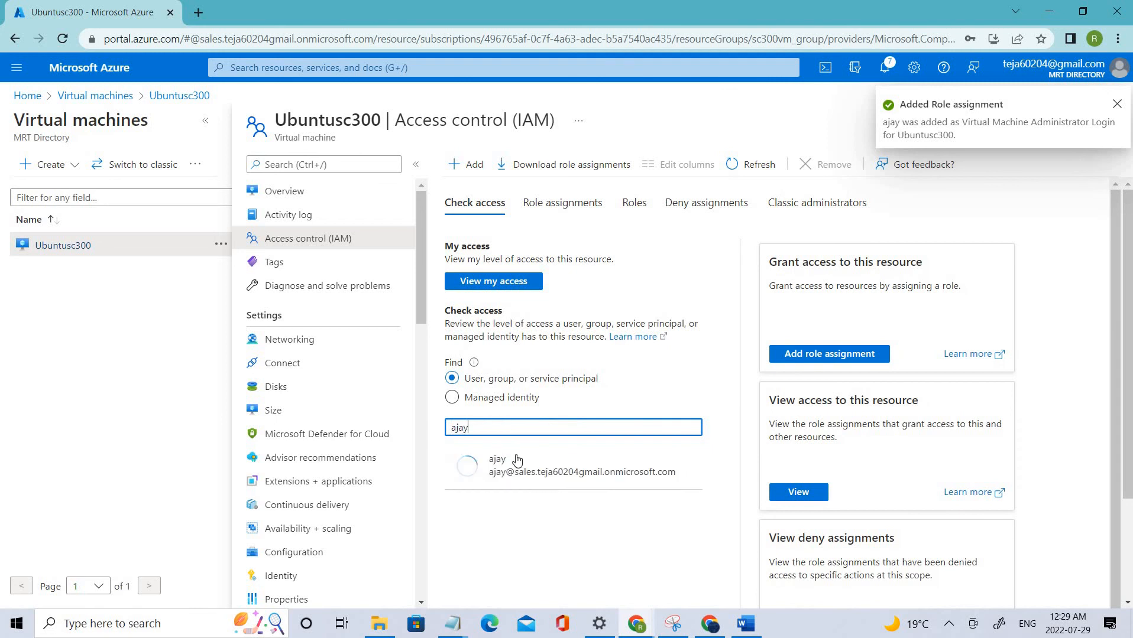
left_click(497, 465)
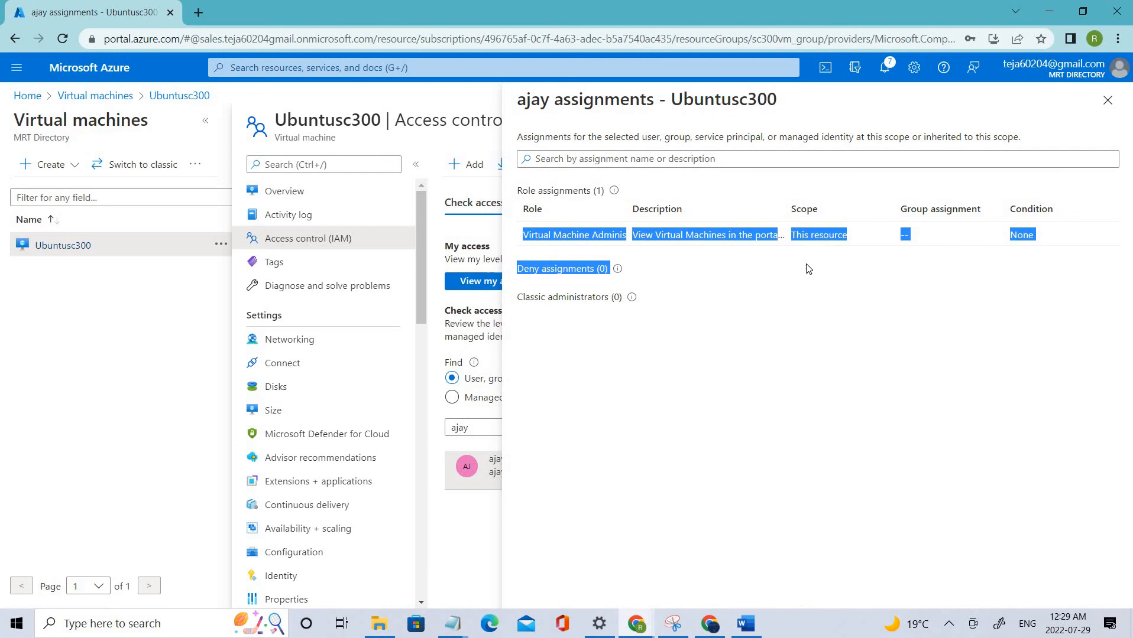
mouse_move(1106, 100)
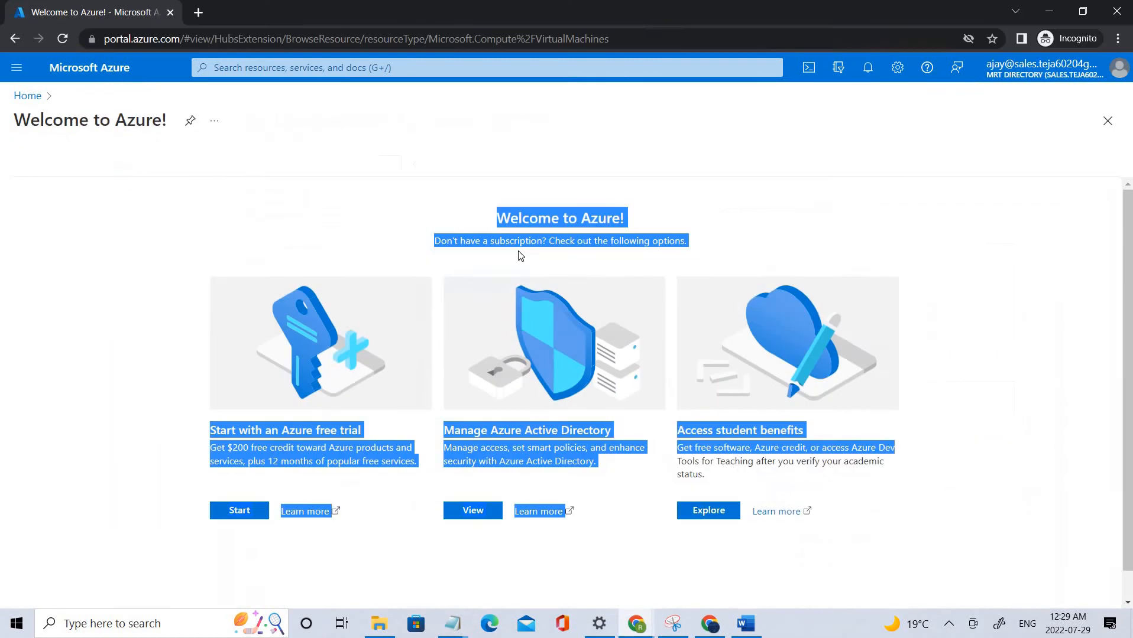
As ajay, view the access-denied Virtual machines page and return Home.
left_click(61, 38)
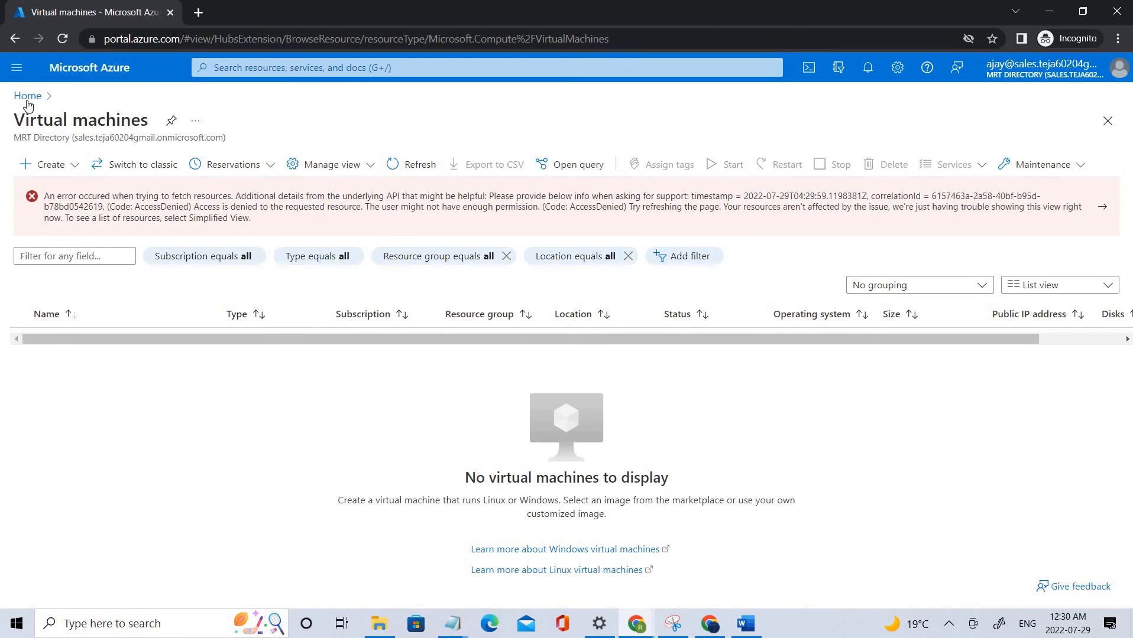
left_click(27, 96)
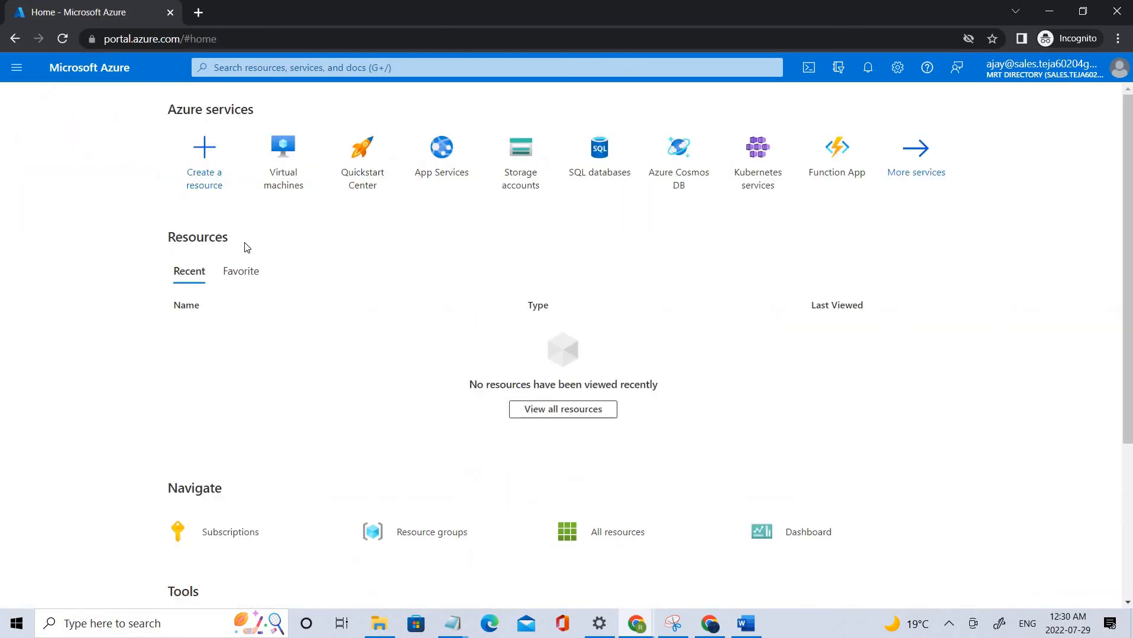
mouse_move(727, 481)
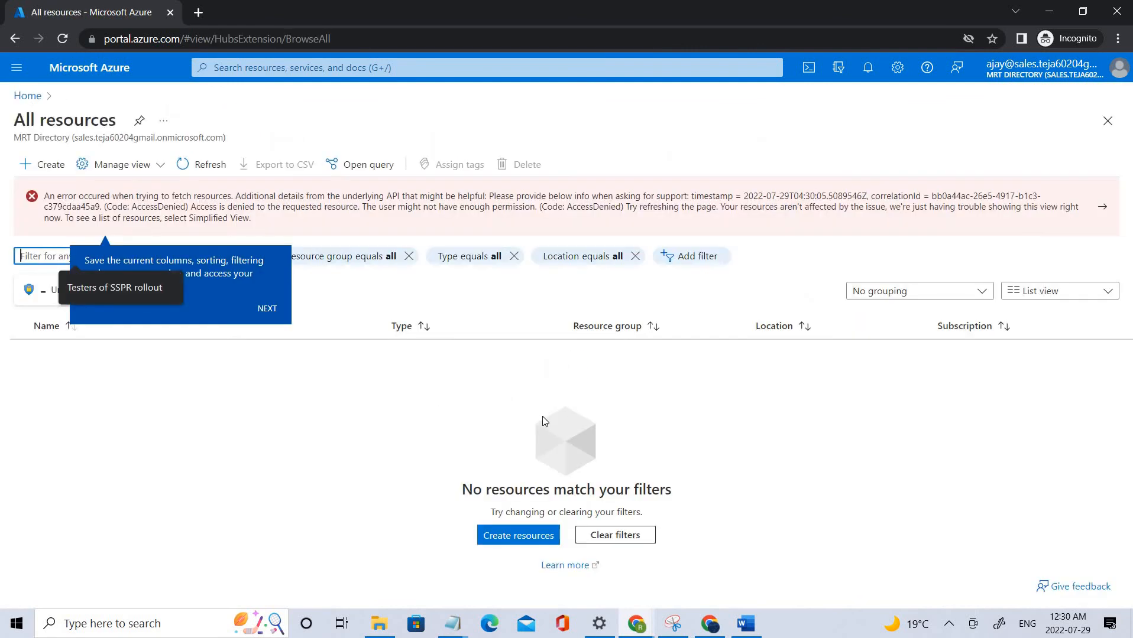
mouse_move(874, 29)
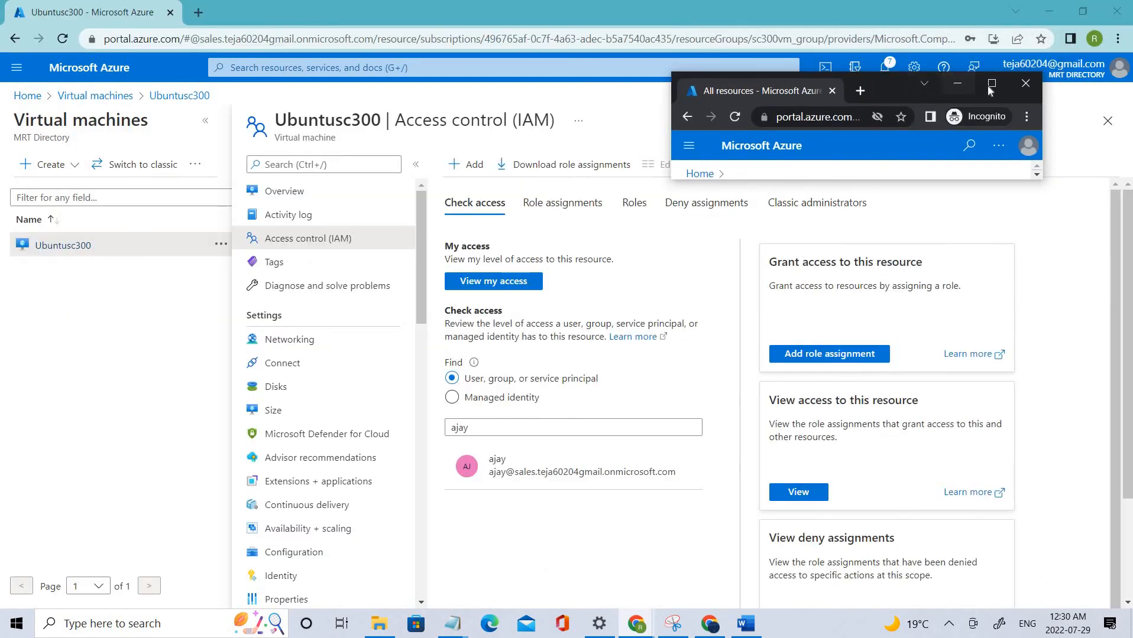
Minimize ajay's incognito browser window.
left_click(991, 84)
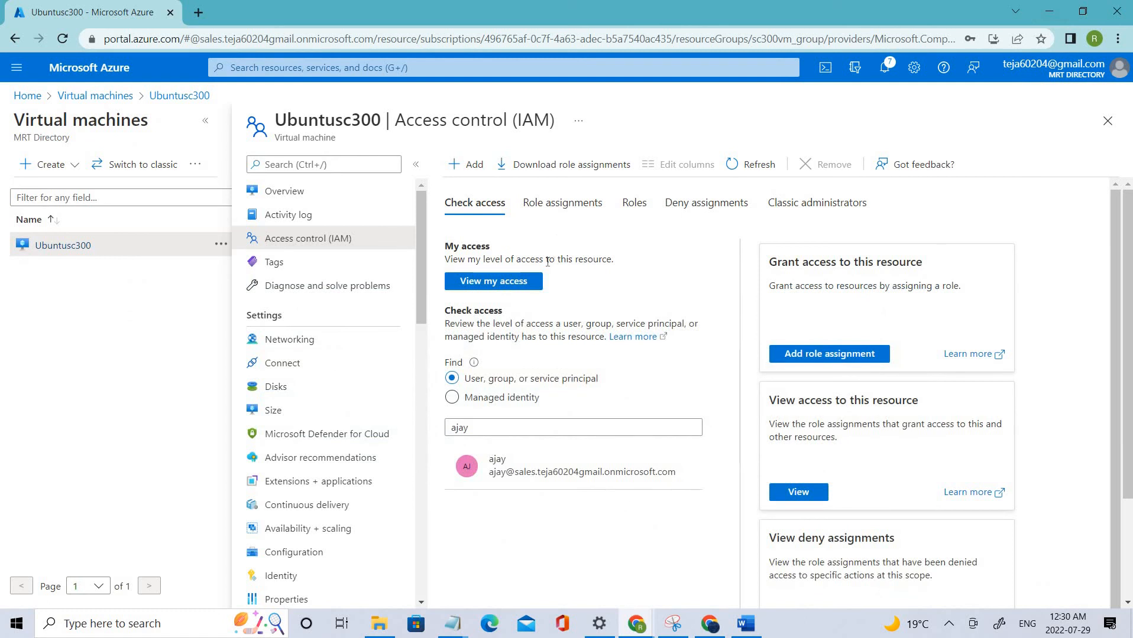
mouse_move(547, 261)
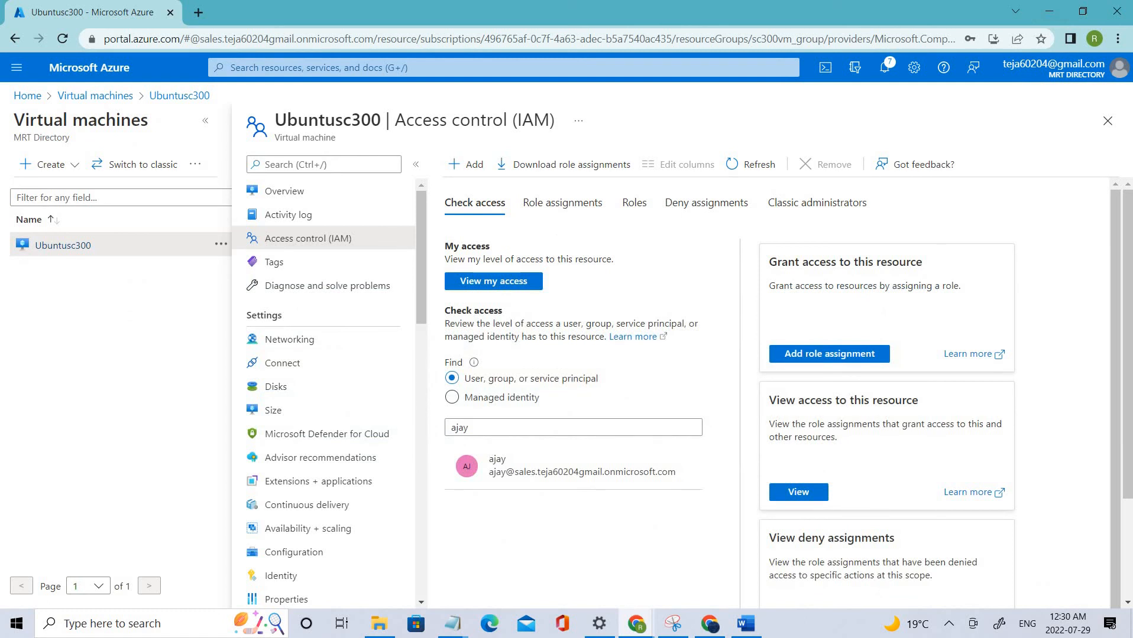